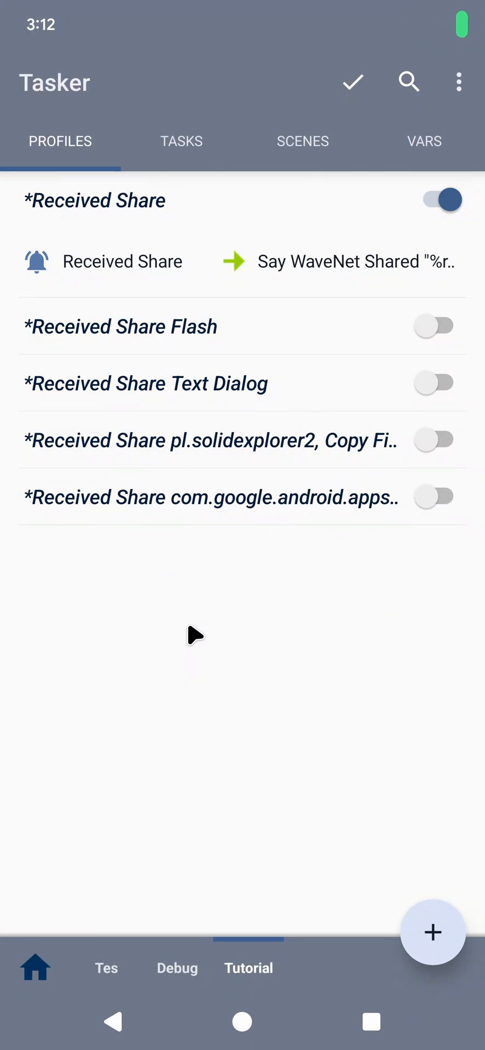
pyautogui.moveTo(297, 737)
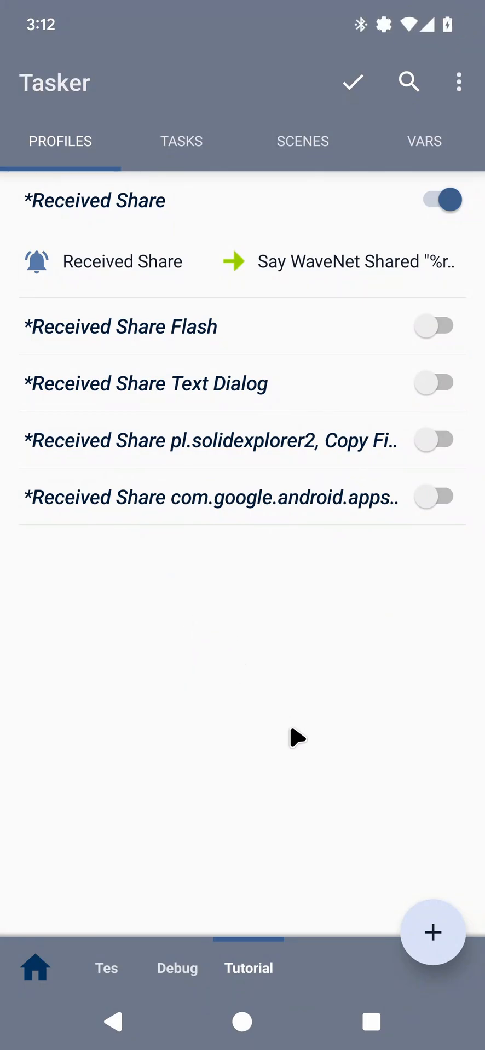
# Preview a new Received Share event's fields, then back out without creating it.
pyautogui.click(432, 932)
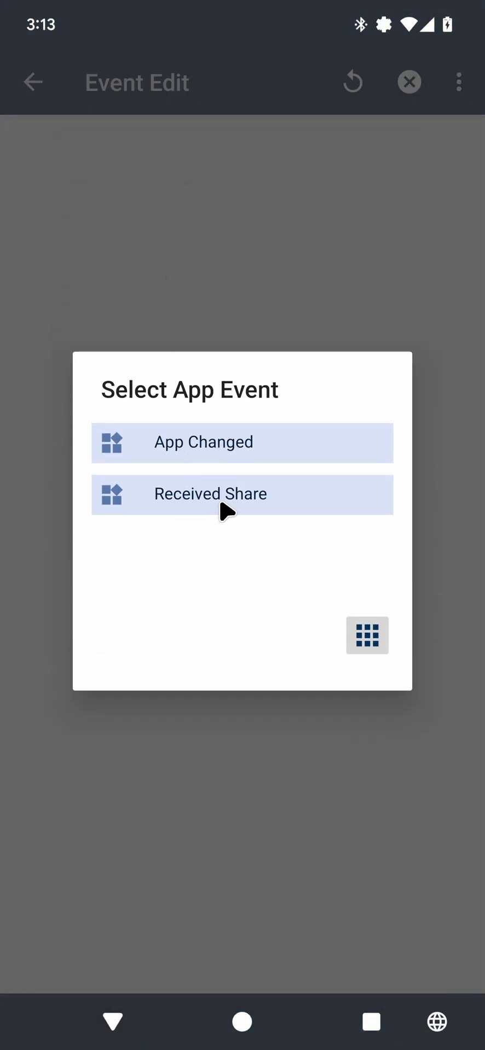
pyautogui.click(242, 494)
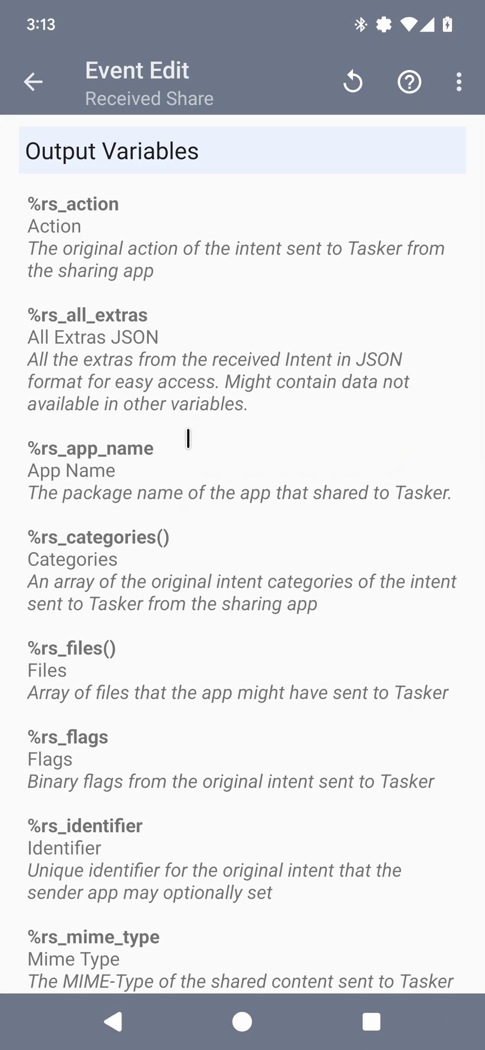
pyautogui.scroll(3)
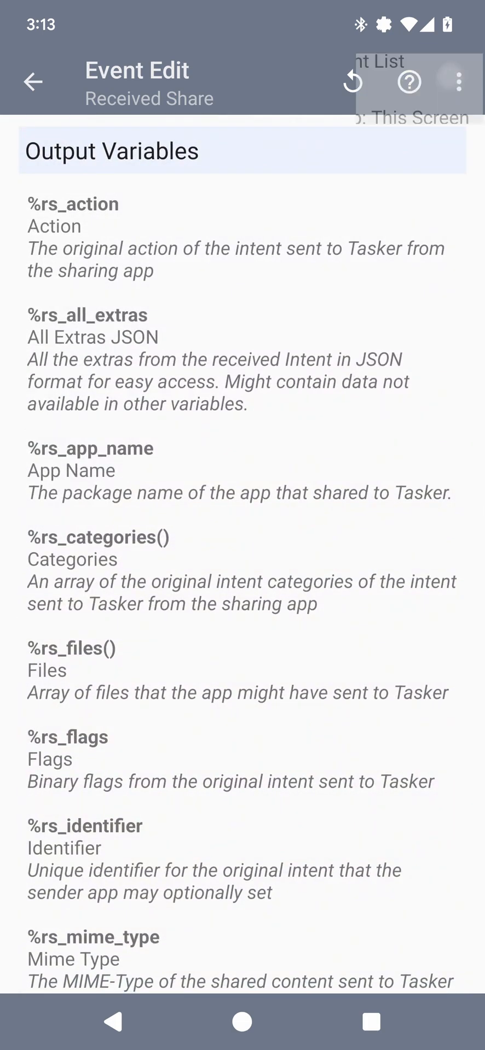
pyautogui.click(32, 82)
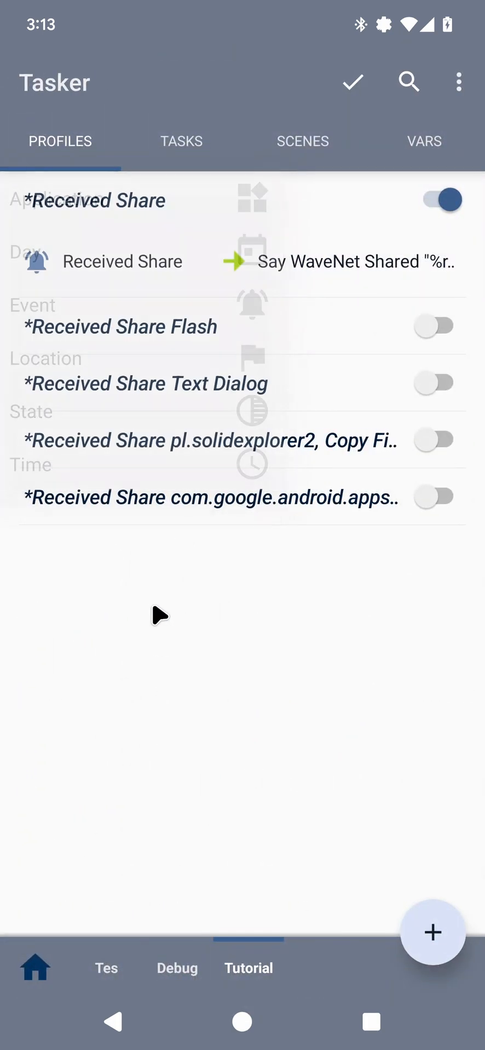
# Inspect the existing Received Share profile's event and its Say WaveNet action speaking subject and app name.
pyautogui.click(122, 262)
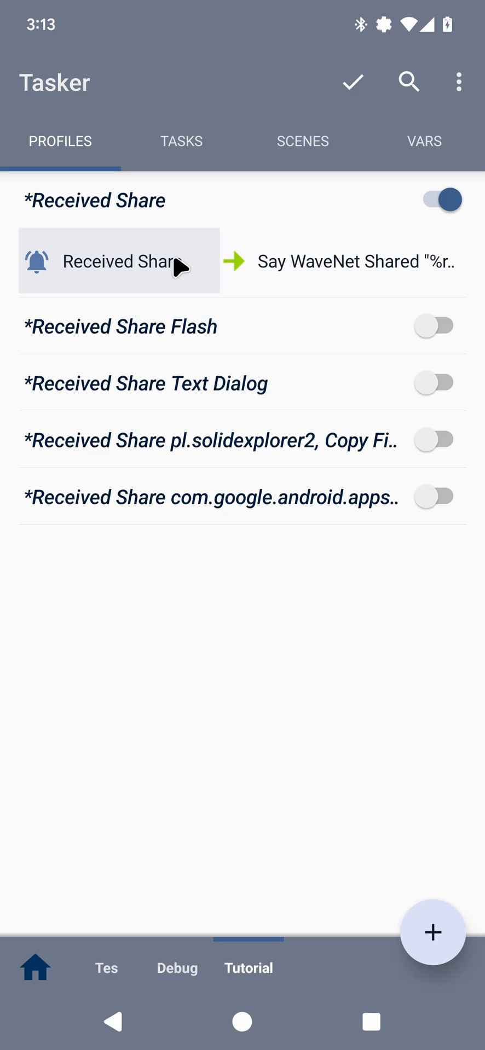
pyautogui.click(120, 262)
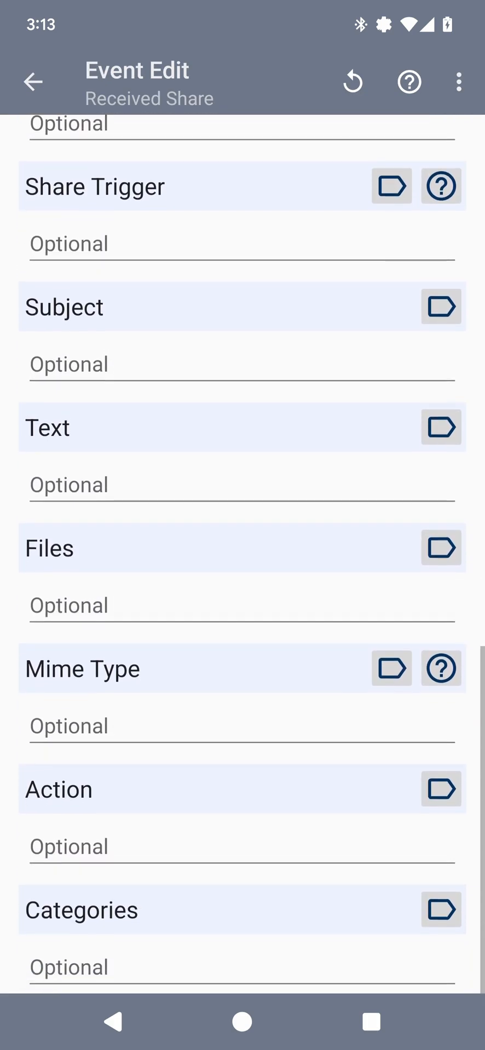
pyautogui.click(32, 82)
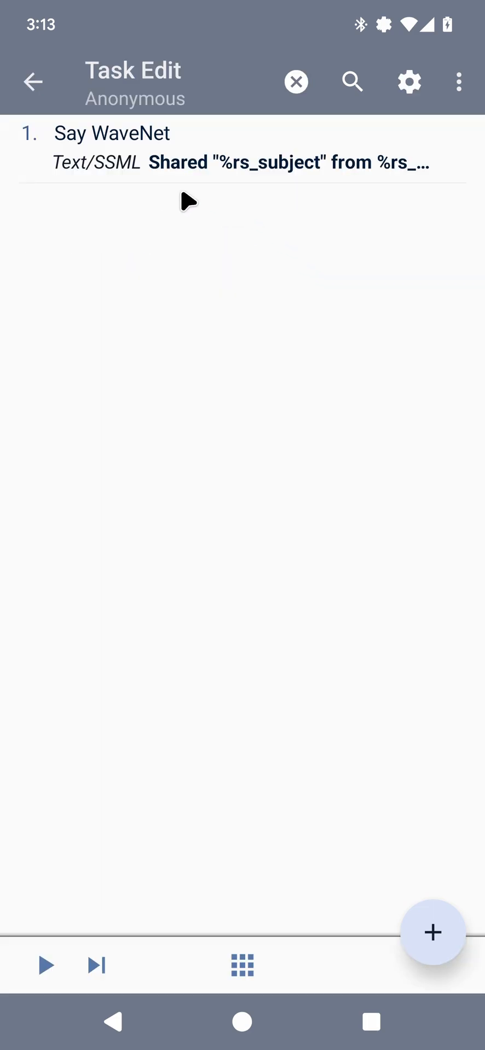
pyautogui.moveTo(246, 174)
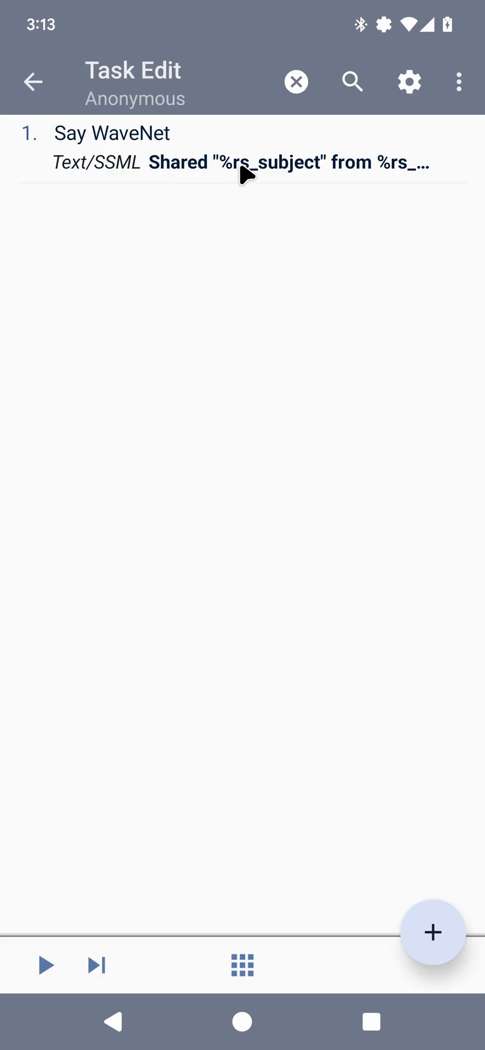
pyautogui.click(241, 153)
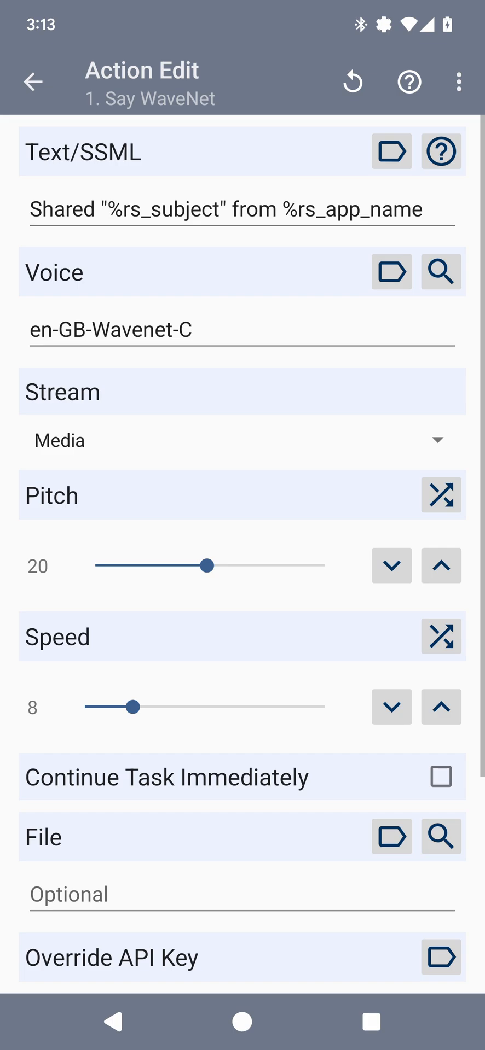
pyautogui.click(32, 81)
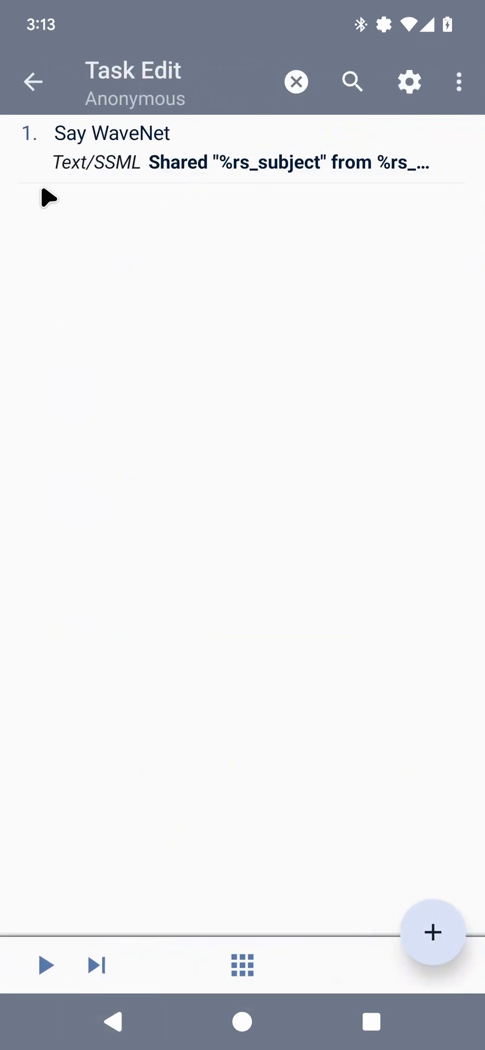
pyautogui.moveTo(145, 876)
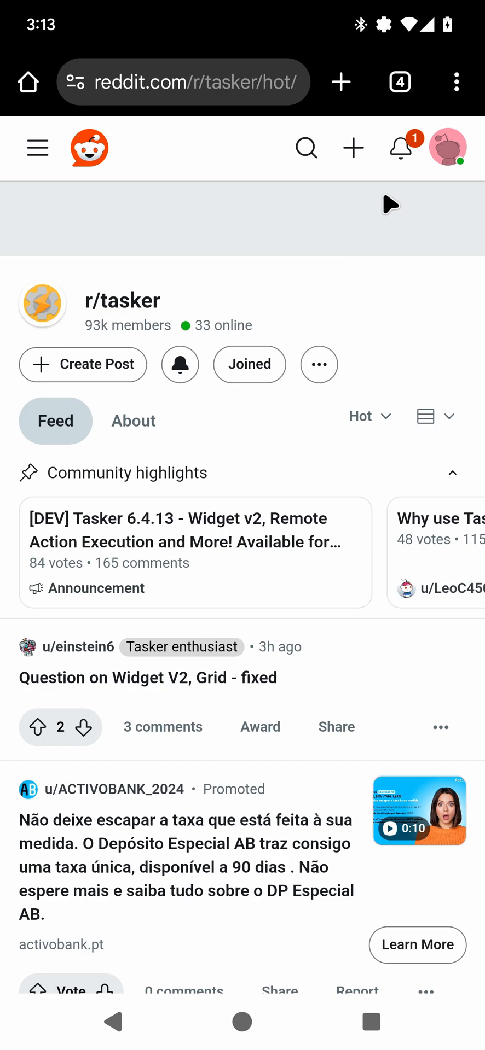
# View the r/tasker page in Chrome, then return to the home screen.
pyautogui.click(456, 82)
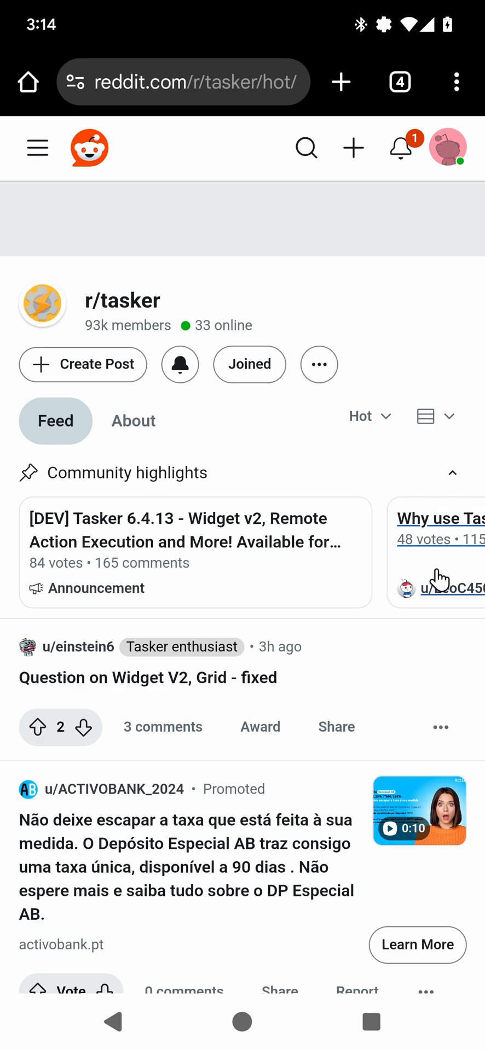
pyautogui.moveTo(288, 623)
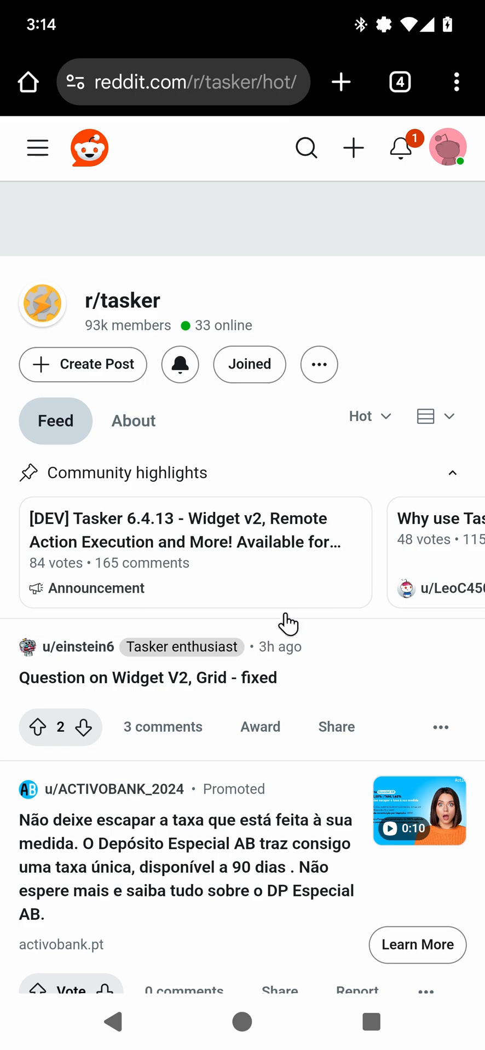
pyautogui.moveTo(291, 395)
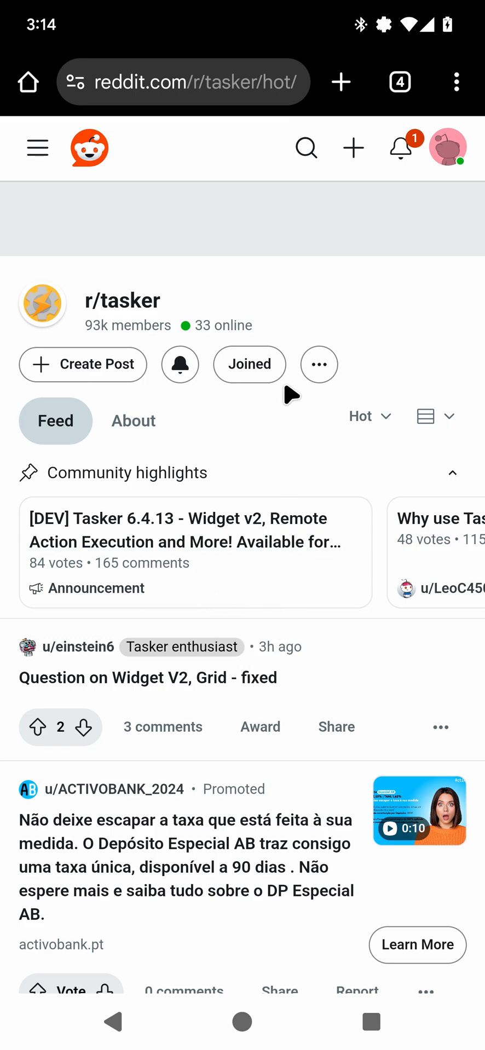
pyautogui.moveTo(175, 179)
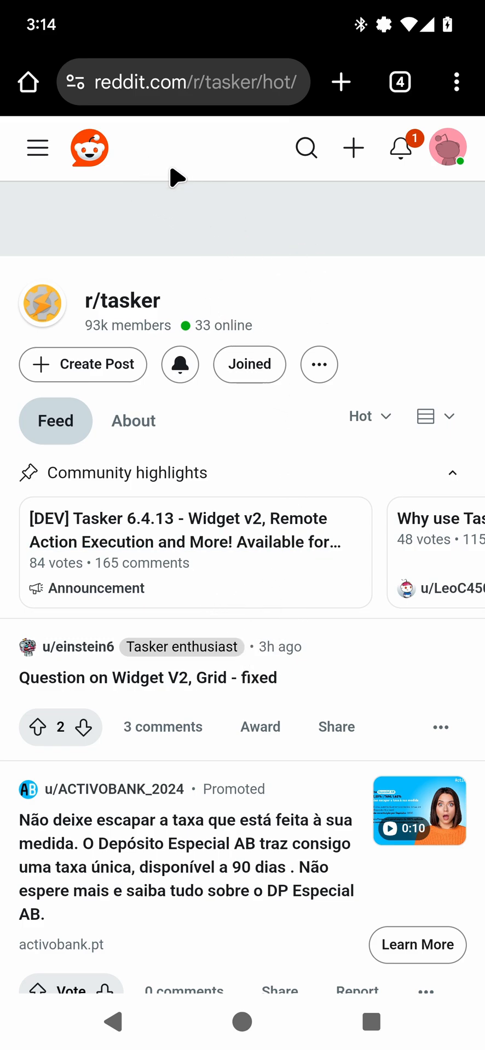
pyautogui.moveTo(358, 810)
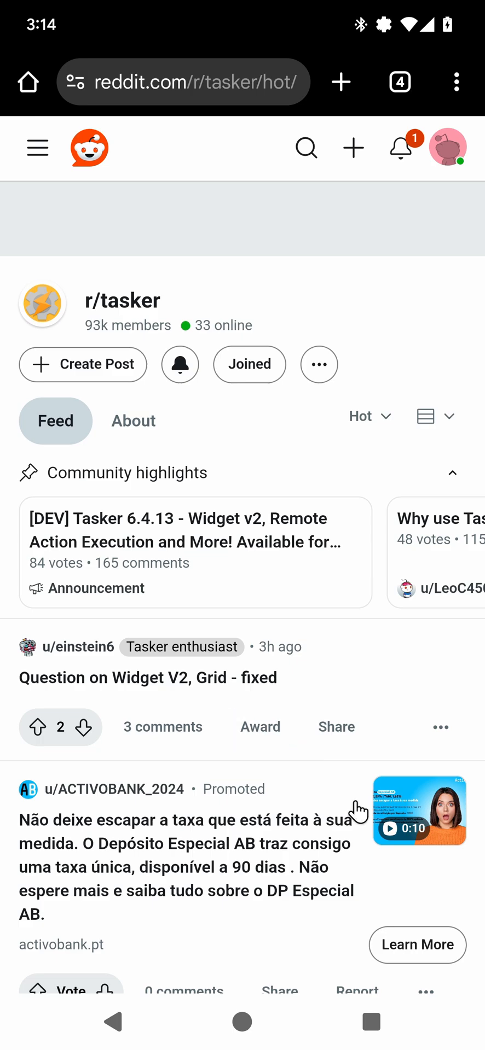
pyautogui.moveTo(267, 1031)
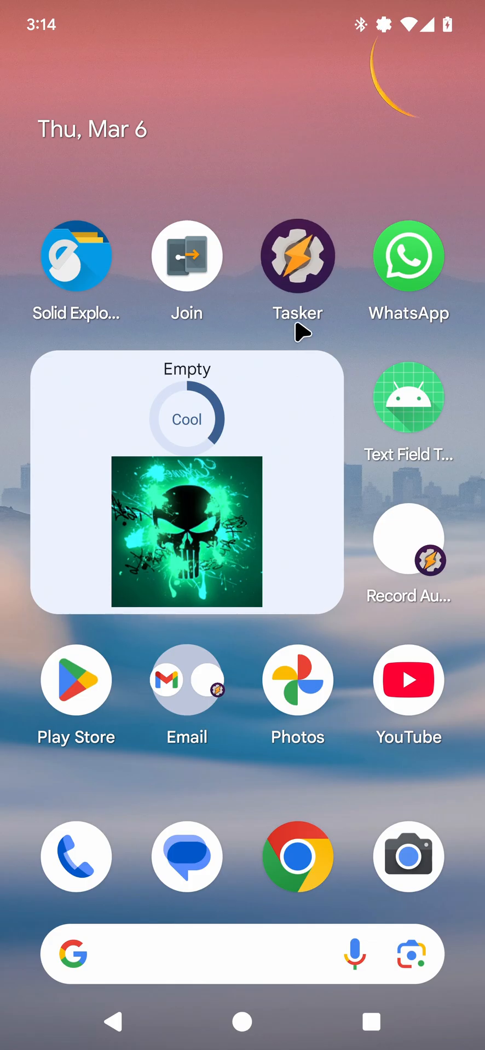
# Enable the Received Share Flash profile and confirm its Share Trigger is Flash.
pyautogui.click(298, 255)
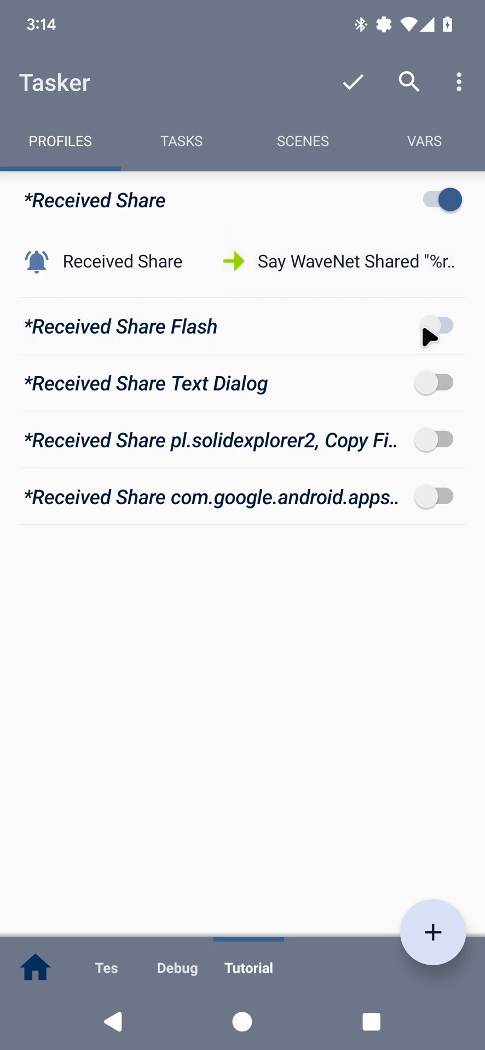
pyautogui.click(434, 326)
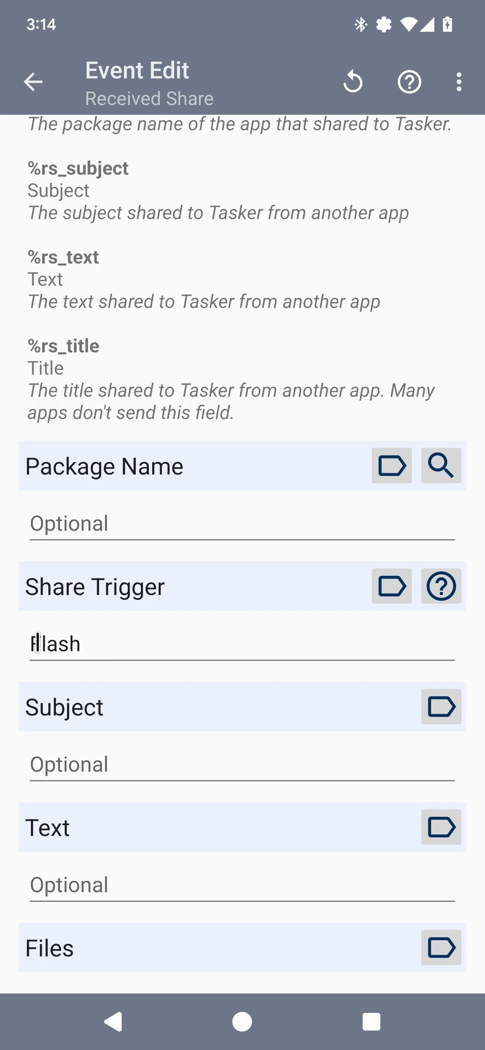
pyautogui.moveTo(172, 709)
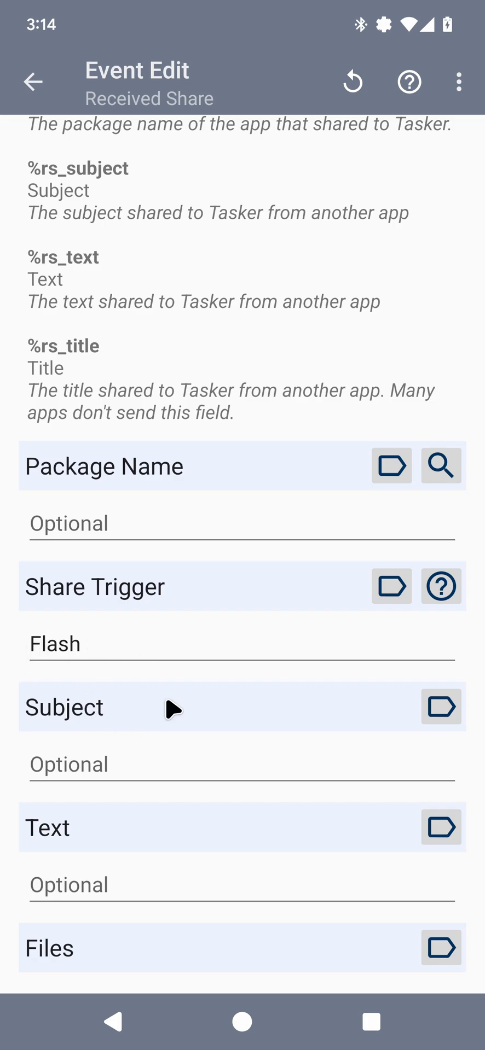
pyautogui.click(33, 81)
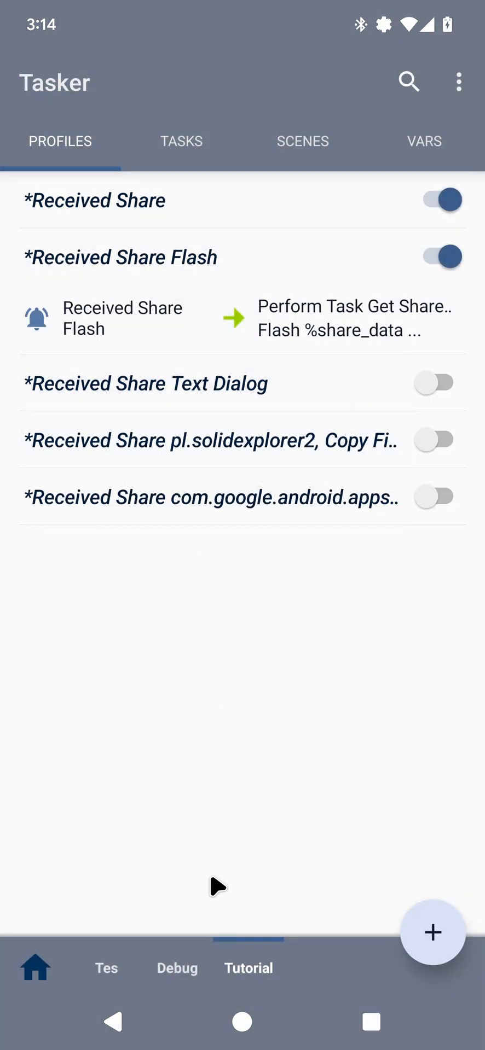
pyautogui.moveTo(201, 1038)
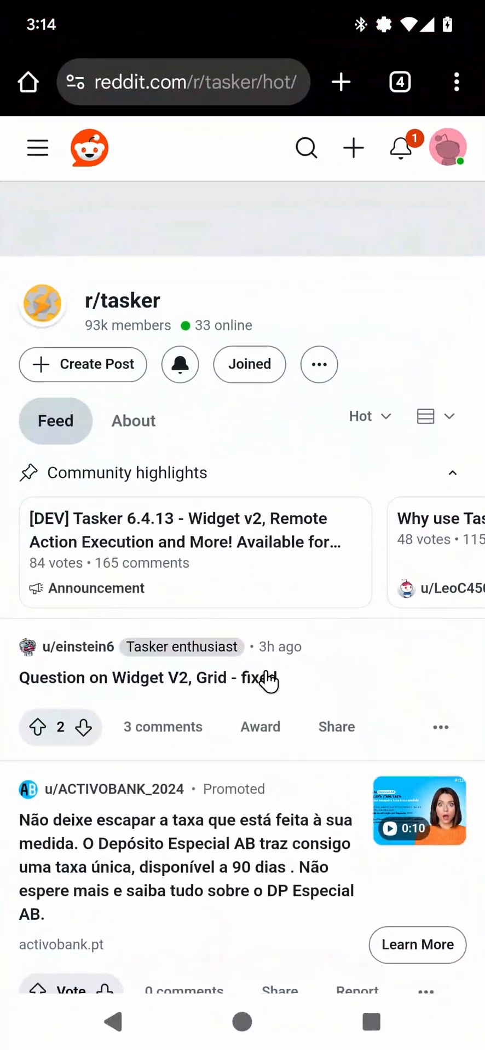
# Share the r/tasker page to Tasker with NO SHARE TRIGGER and watch the flashed details.
pyautogui.click(457, 82)
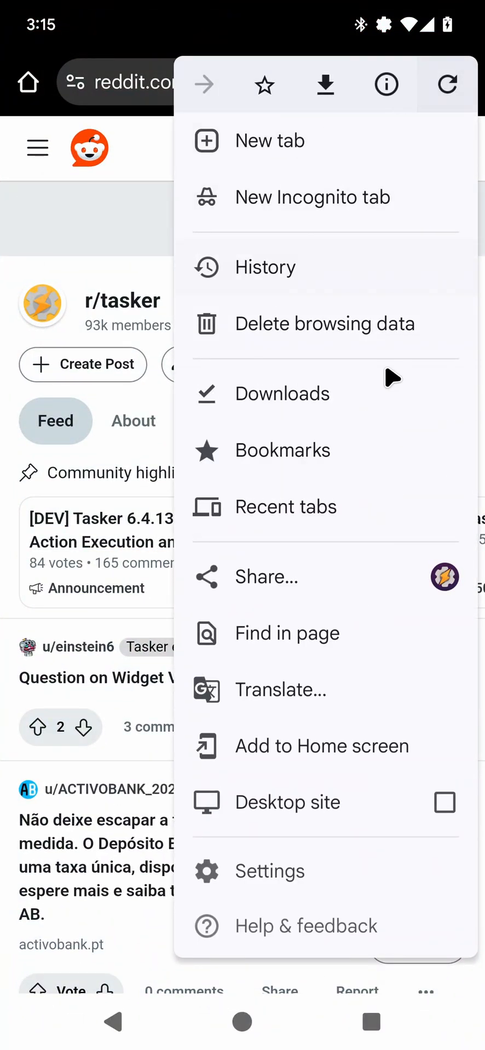
pyautogui.moveTo(452, 589)
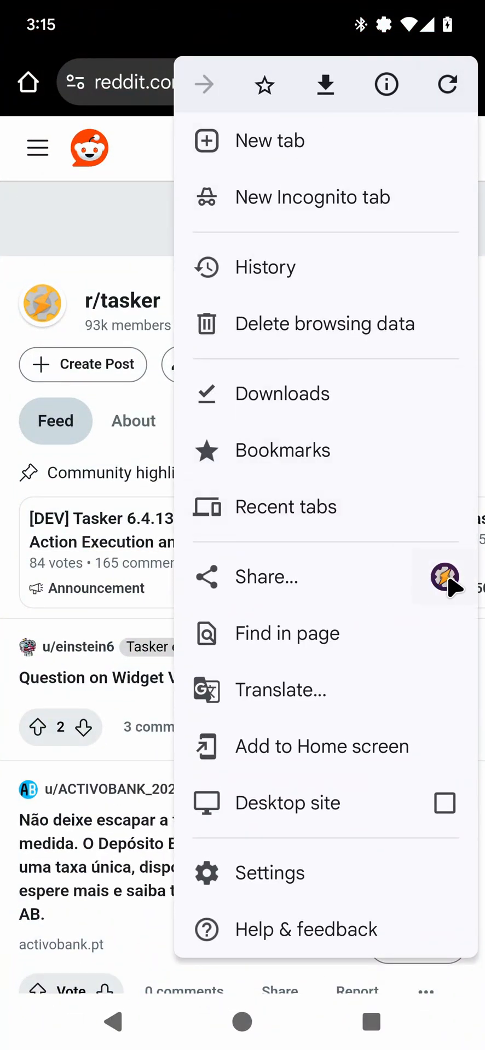
pyautogui.click(266, 576)
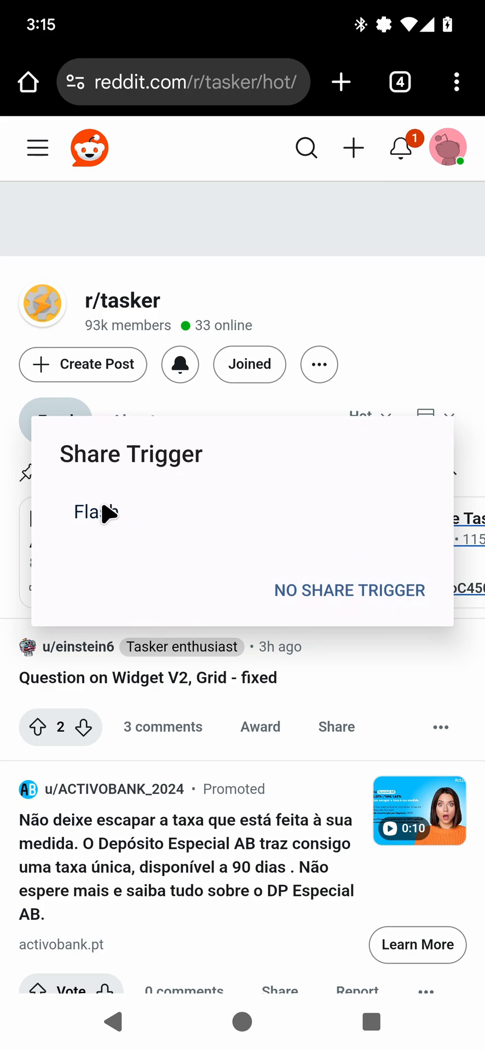
pyautogui.moveTo(101, 518)
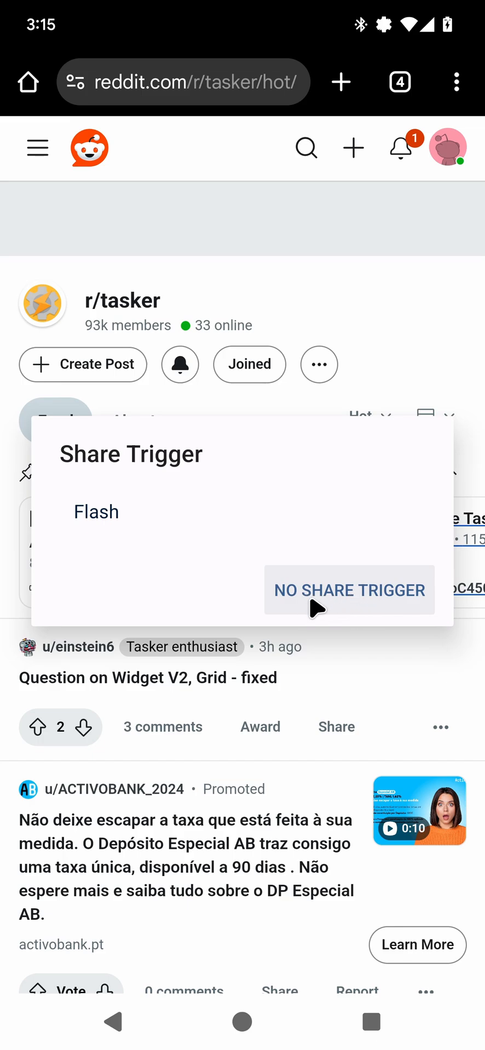
pyautogui.moveTo(361, 596)
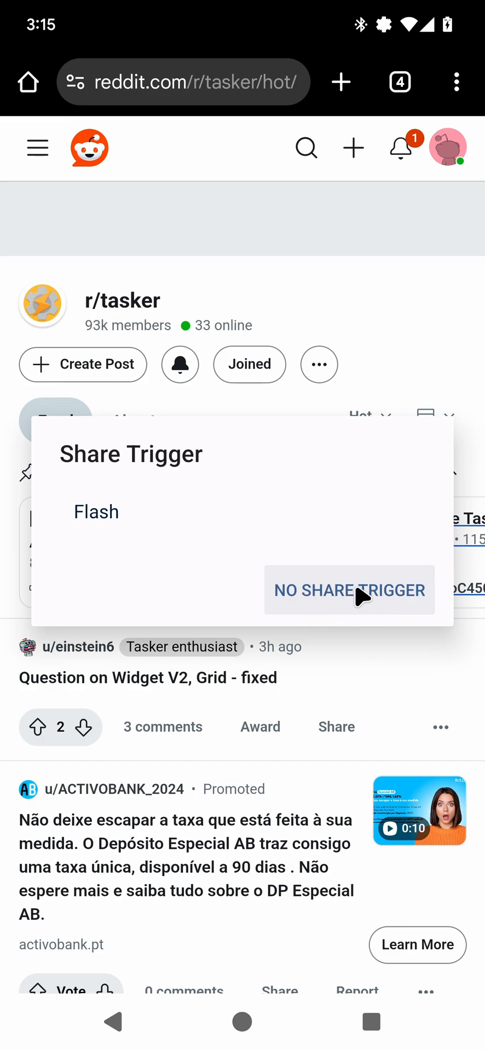
pyautogui.click(349, 589)
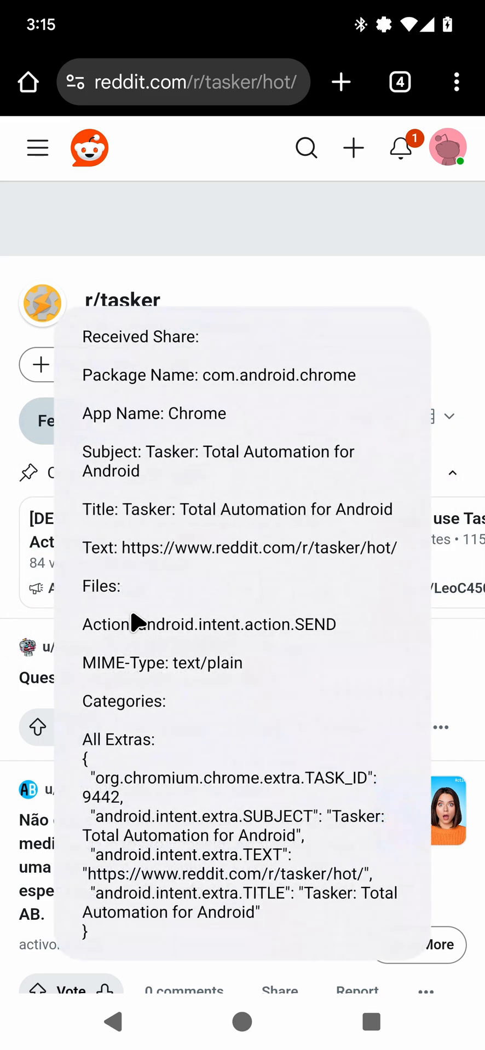
pyautogui.moveTo(324, 580)
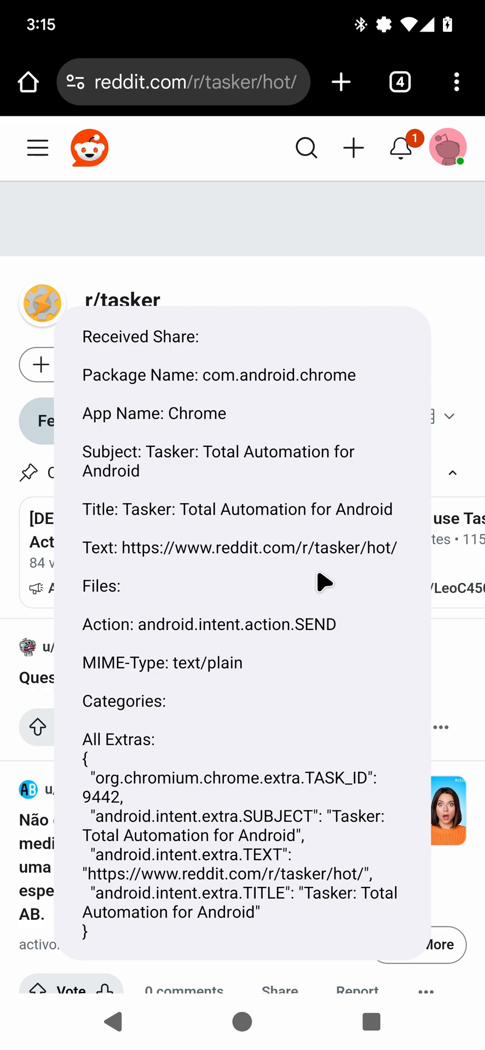
pyautogui.moveTo(285, 528)
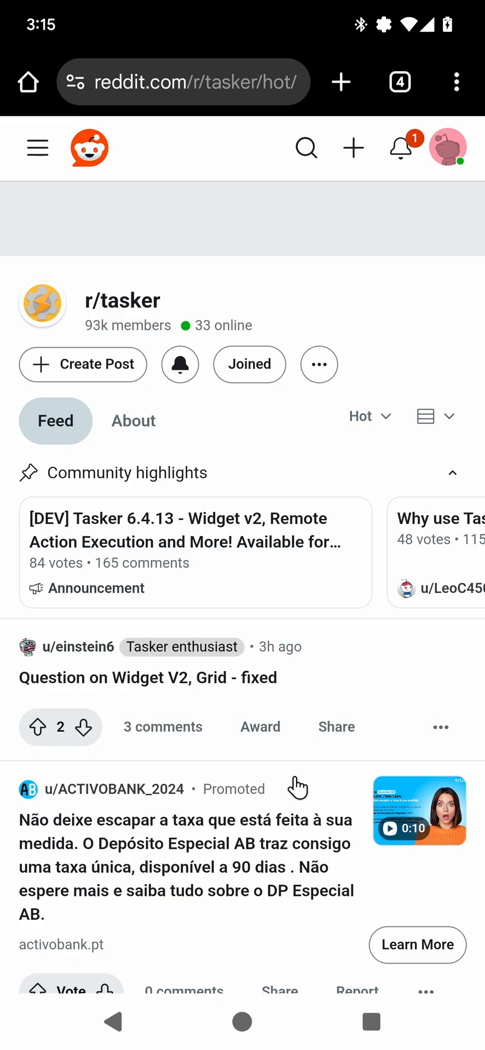
pyautogui.moveTo(315, 906)
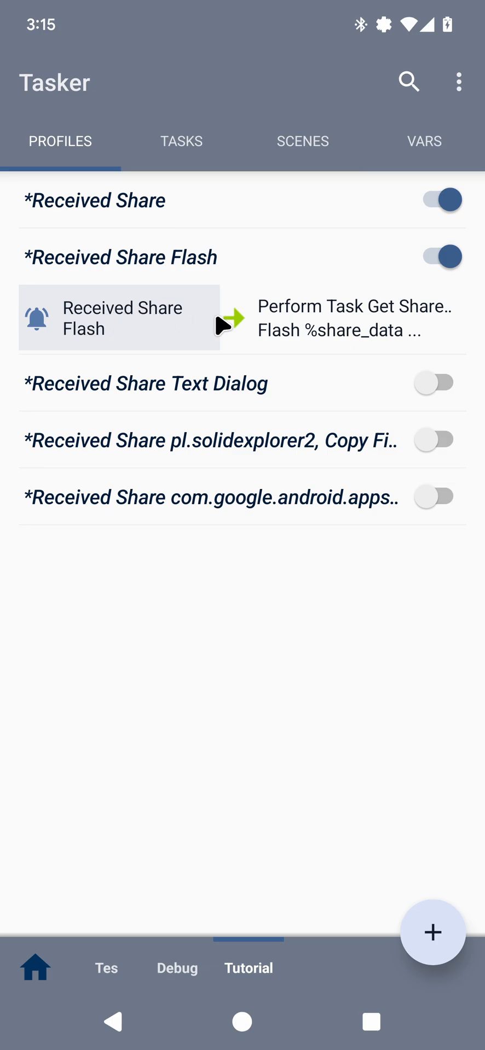
# Check the Received Share Flash task, then enable the Received Share Text Dialog profile.
pyautogui.click(342, 318)
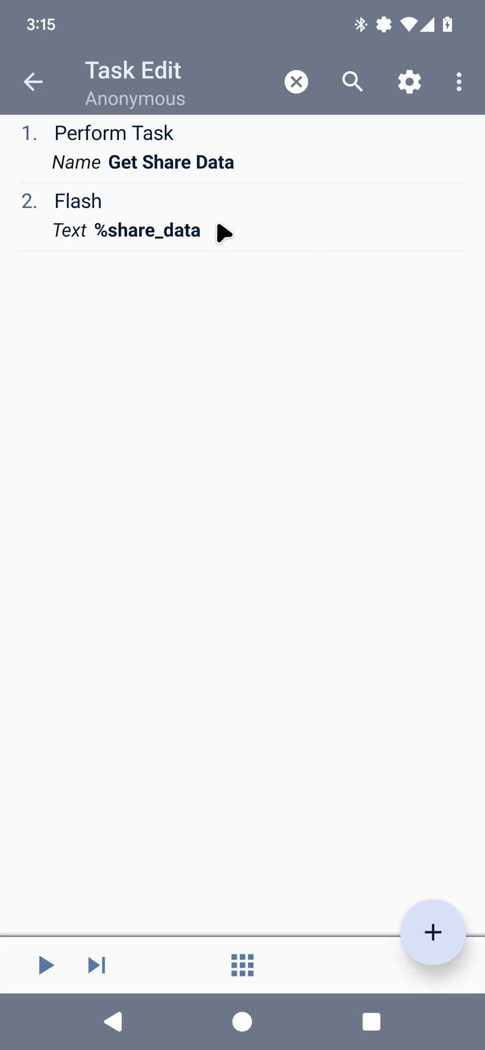
pyautogui.moveTo(144, 252)
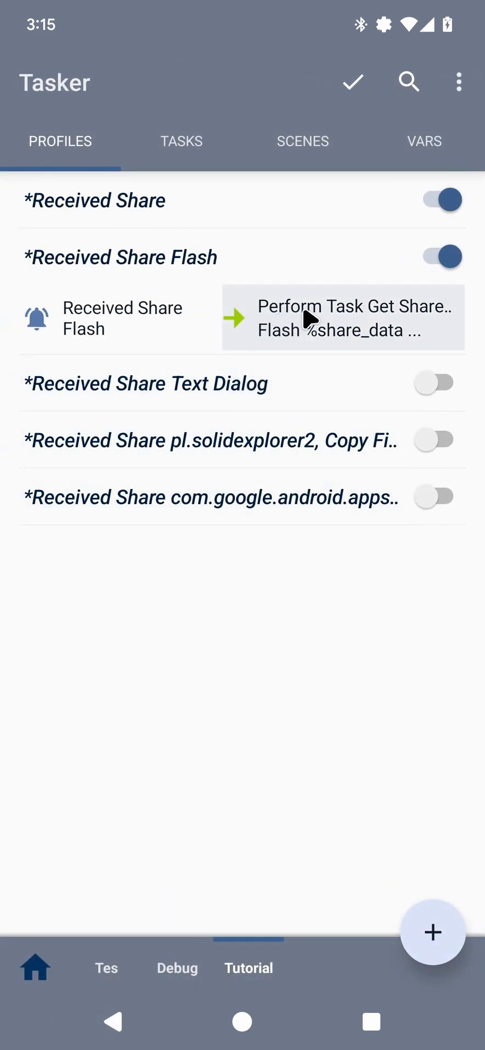
pyautogui.moveTo(227, 439)
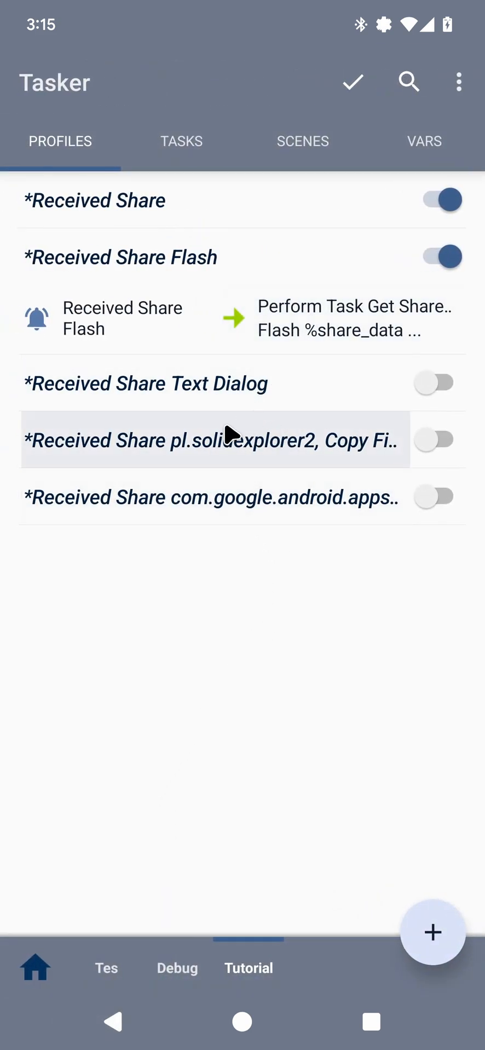
pyautogui.moveTo(246, 412)
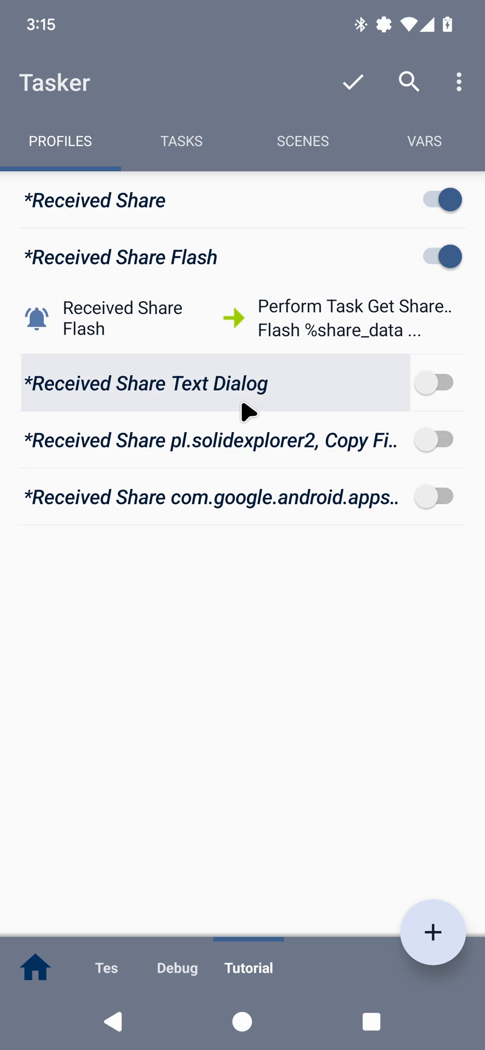
pyautogui.click(435, 382)
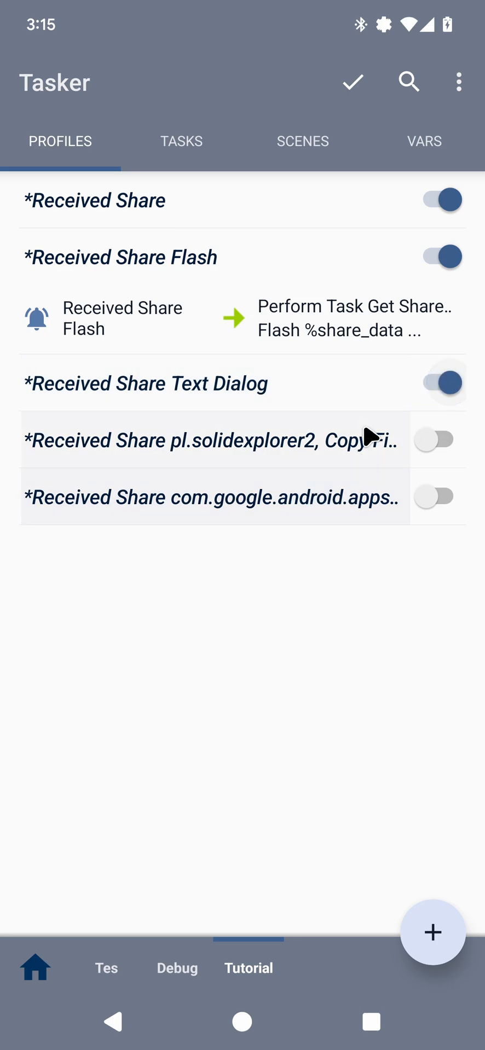
pyautogui.moveTo(148, 601)
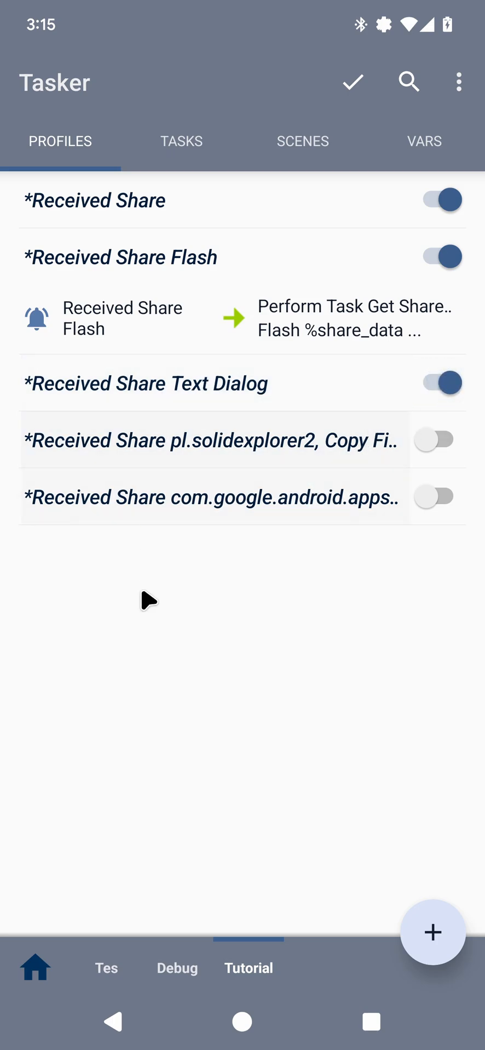
# Share the r/tasker page to Tasker's Text Dialog trigger and dismiss the details dialog.
pyautogui.click(352, 82)
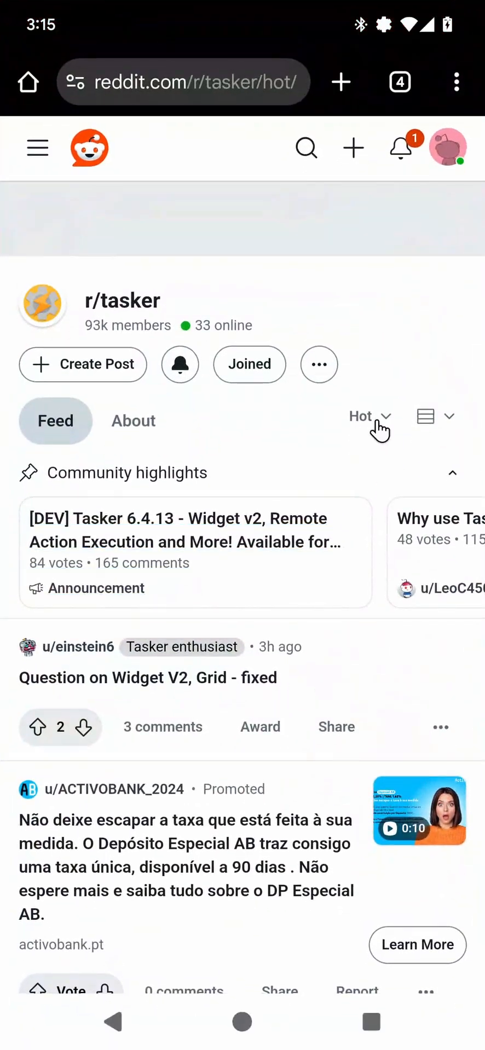
pyautogui.click(458, 82)
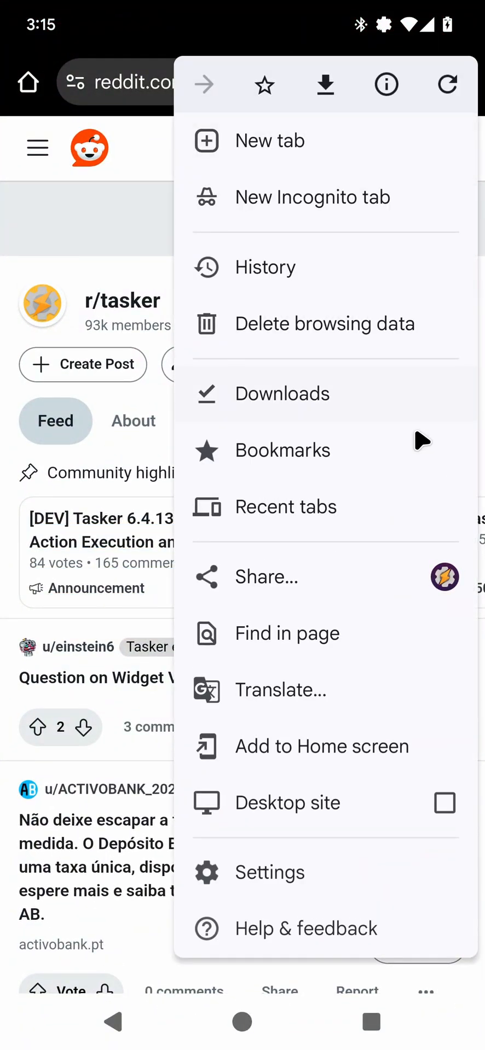
pyautogui.click(266, 576)
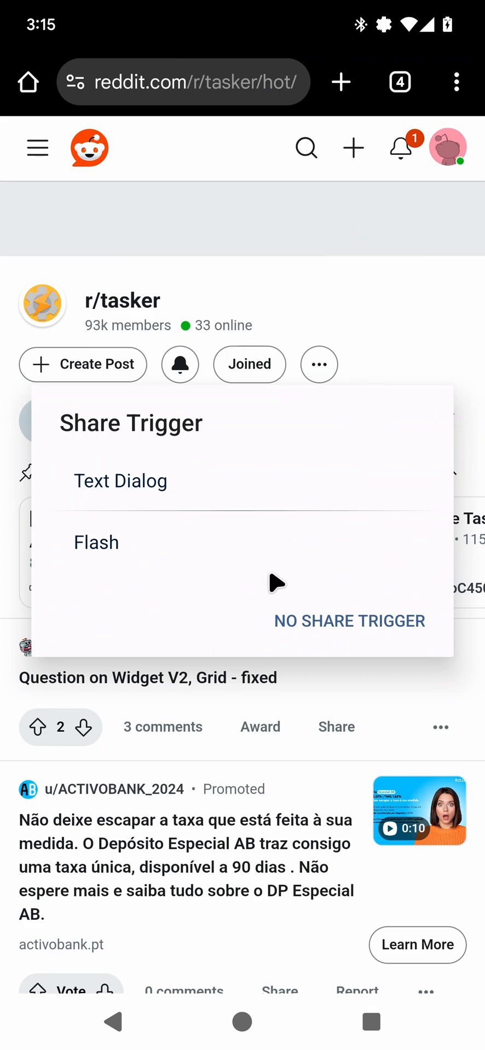
pyautogui.moveTo(167, 488)
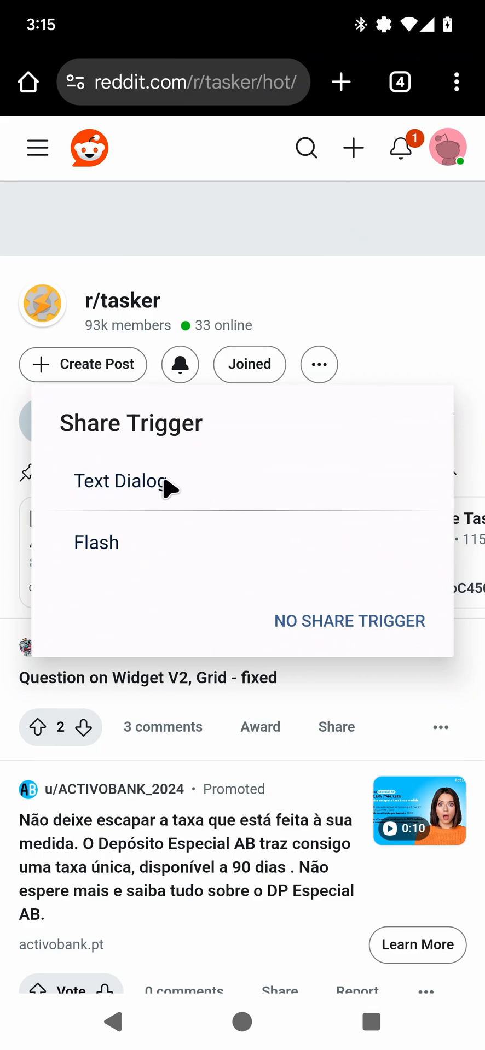
pyautogui.moveTo(364, 196)
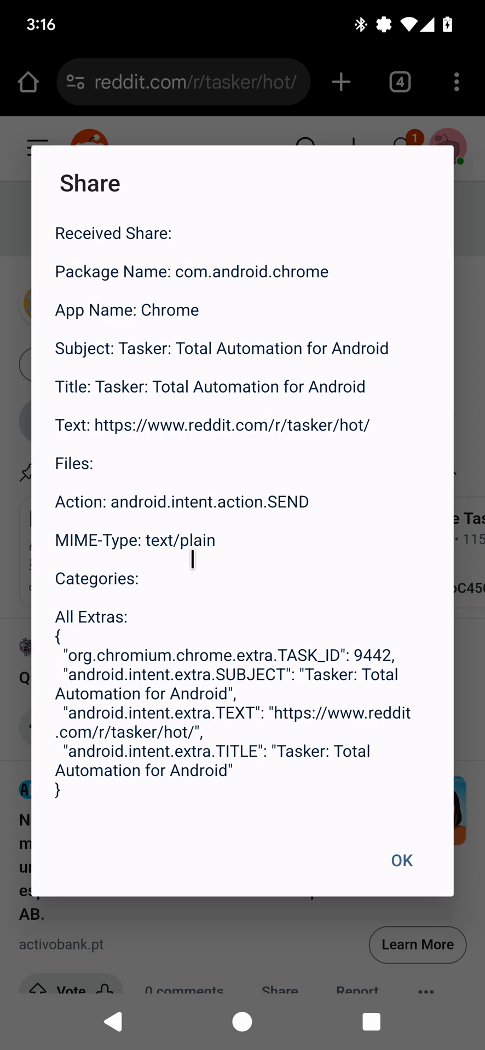
pyautogui.click(400, 859)
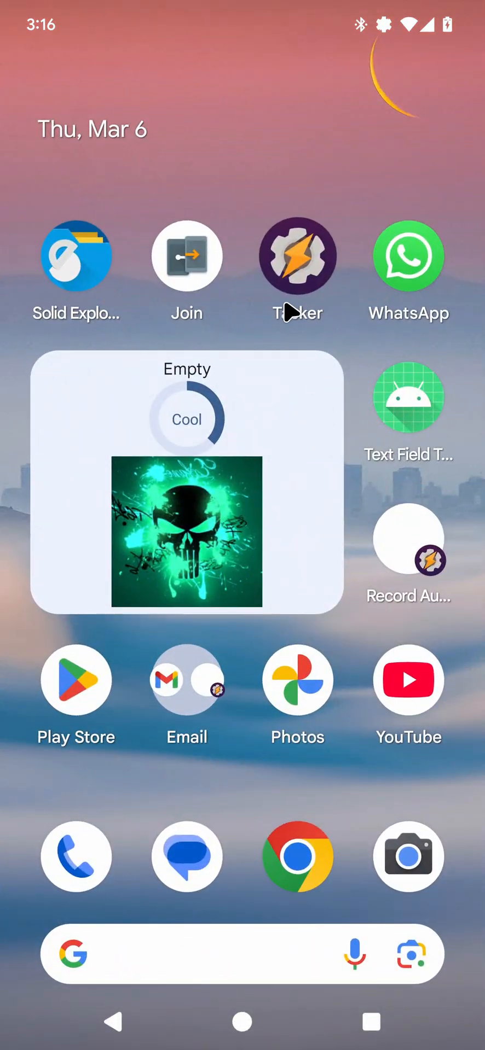
# Enable the Received Share pl.solidexplorer2 Copy File profile in Tasker.
pyautogui.click(296, 256)
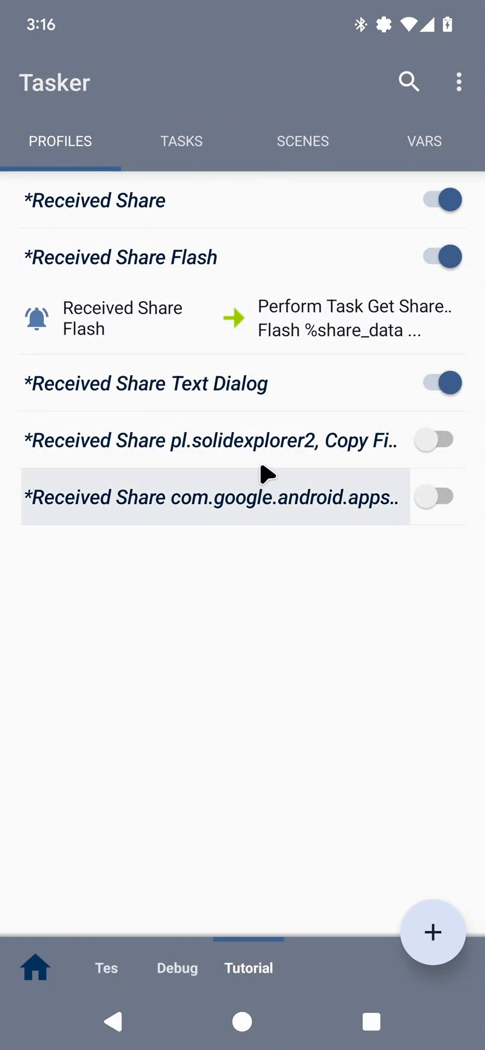
pyautogui.moveTo(206, 458)
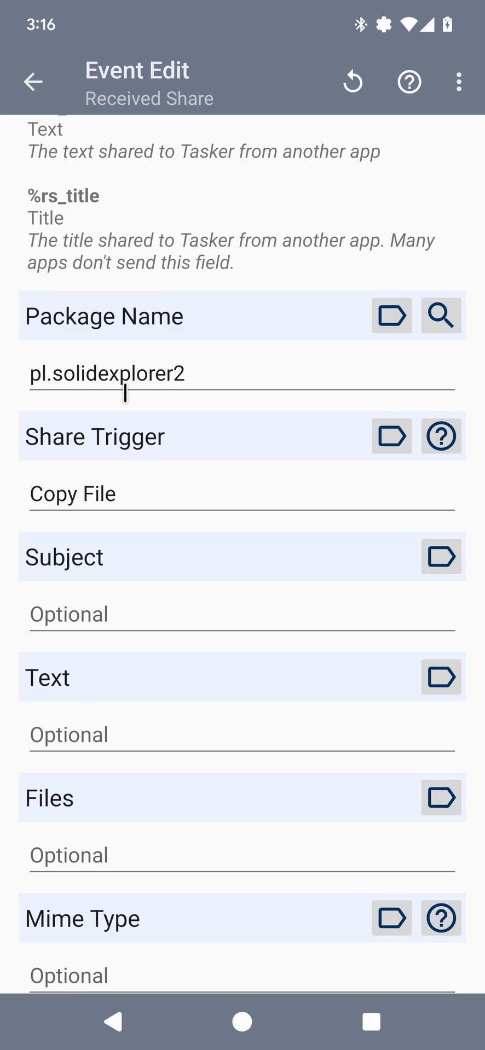
pyautogui.moveTo(154, 450)
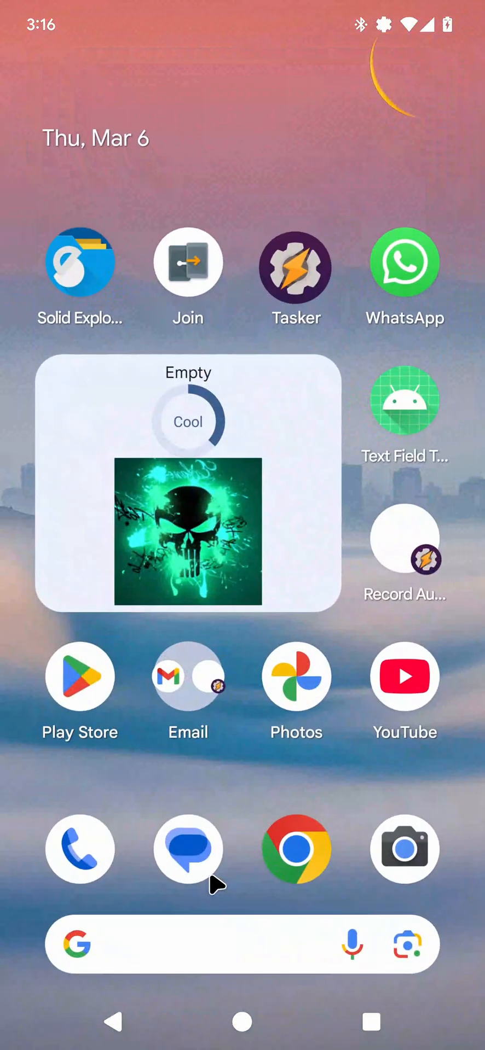
pyautogui.click(295, 262)
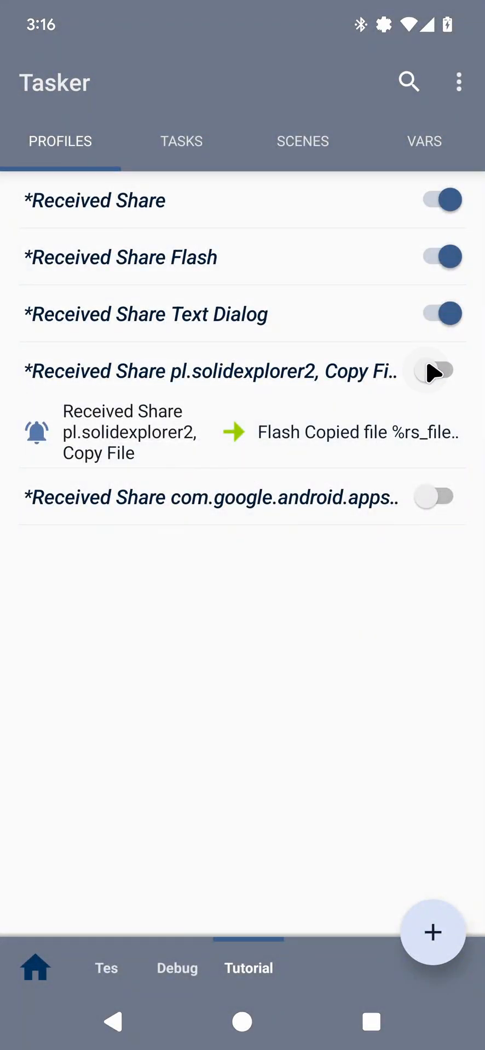
pyautogui.click(434, 371)
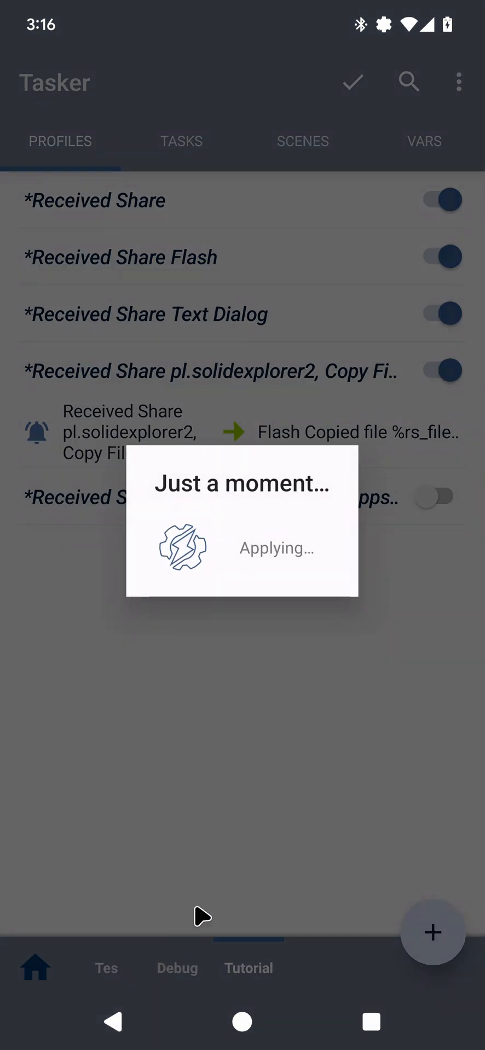
pyautogui.click(241, 1021)
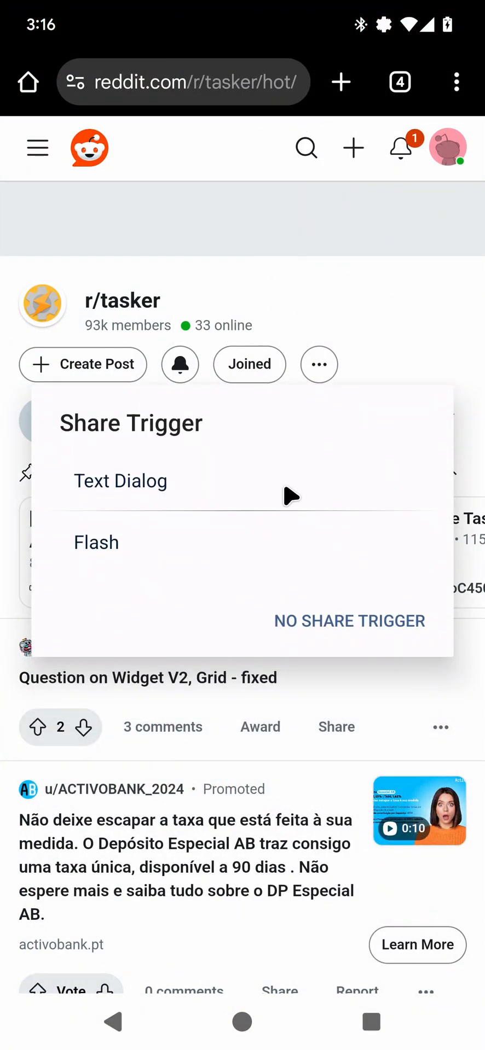
pyautogui.moveTo(154, 507)
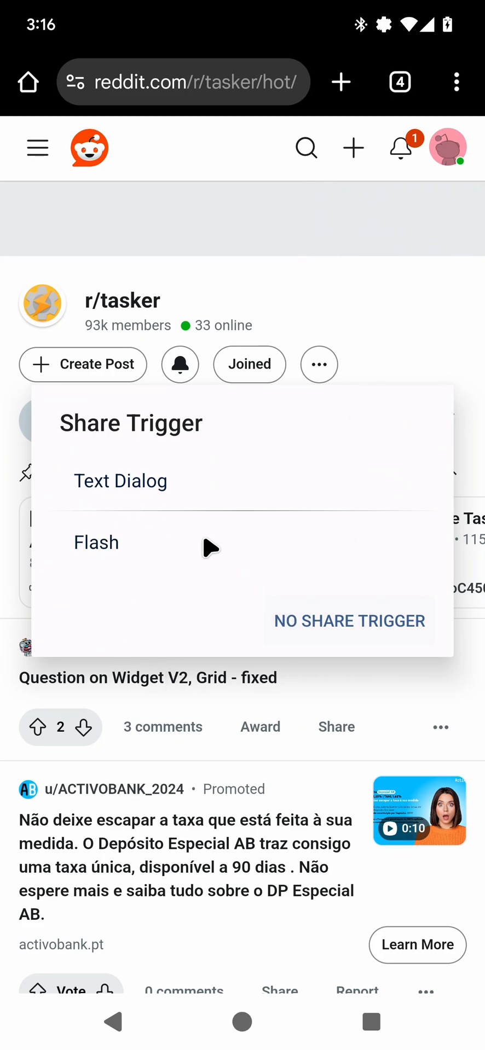
# Pass the shared page to one of Tasker's listed share triggers.
pyautogui.click(349, 620)
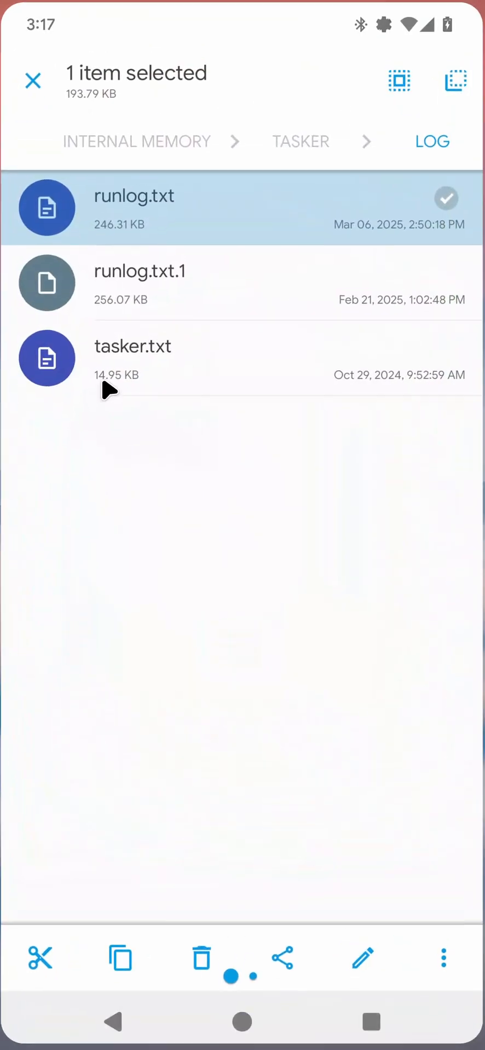
# Share runlog.txt from Solid Explorer to Tasker's Copy File trigger, getting the copied path.
pyautogui.click(282, 958)
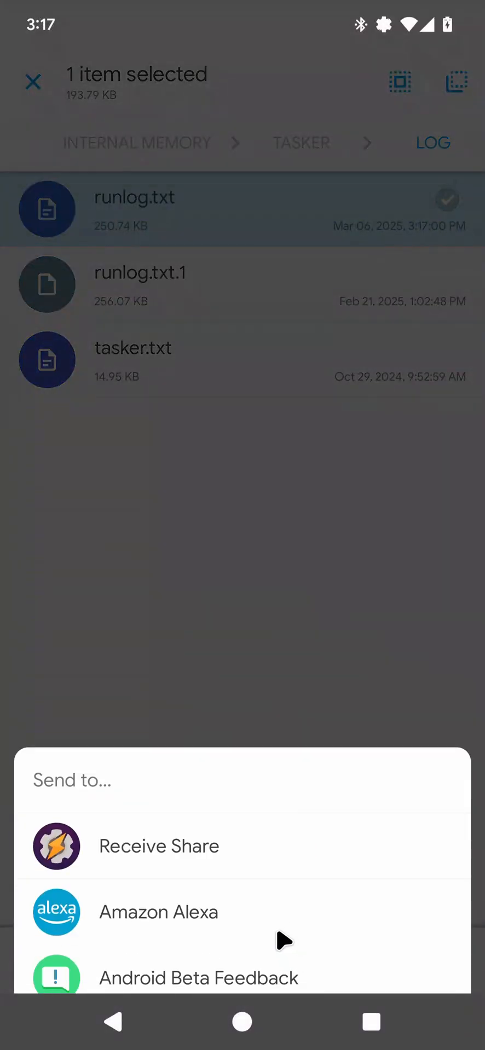
pyautogui.click(159, 846)
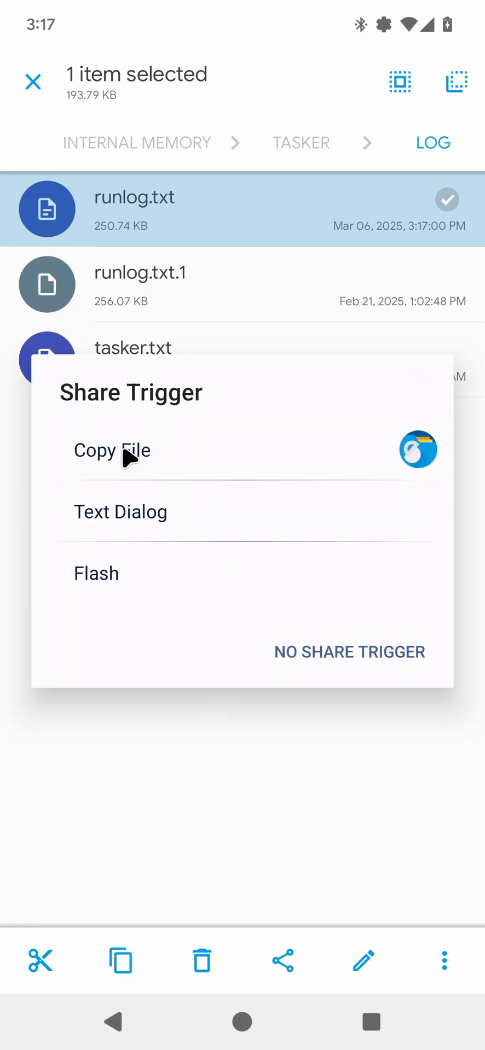
pyautogui.moveTo(376, 452)
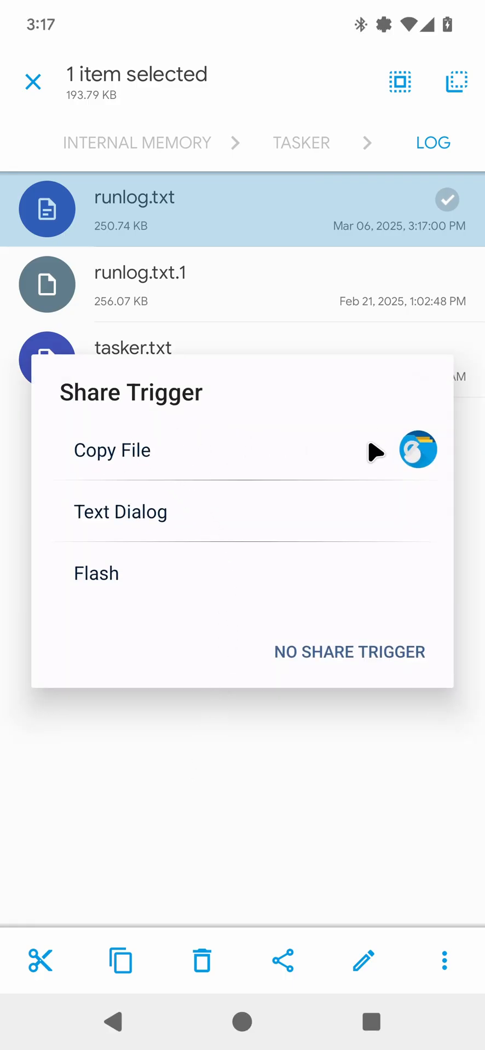
pyautogui.moveTo(145, 470)
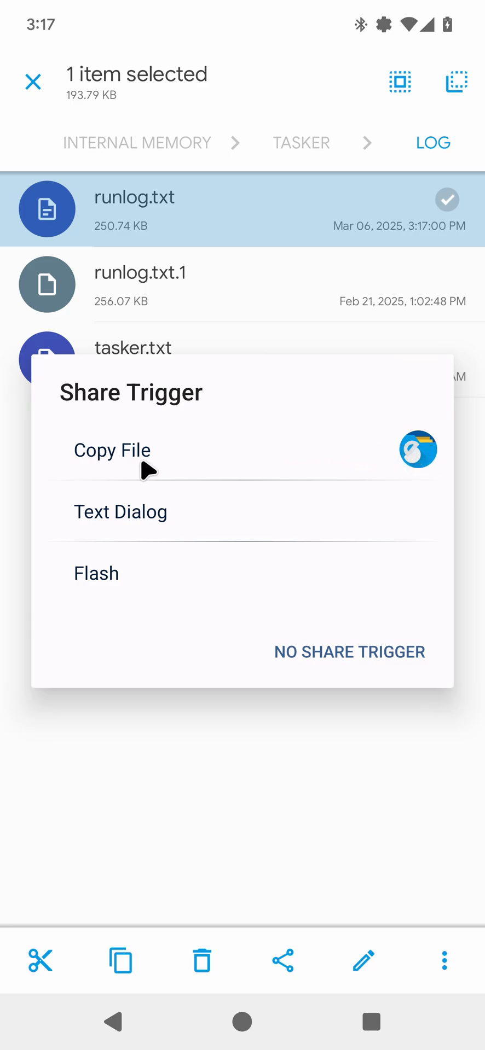
pyautogui.moveTo(287, 461)
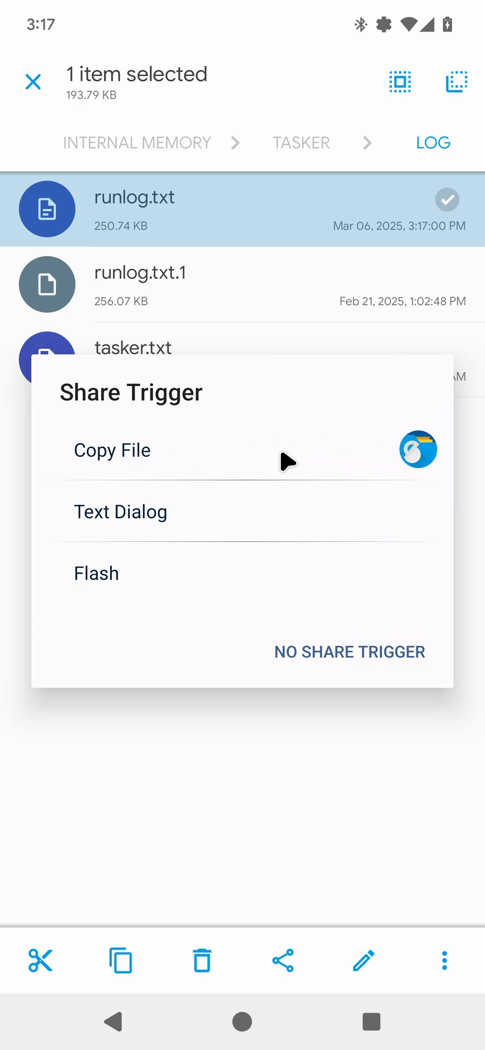
pyautogui.moveTo(163, 460)
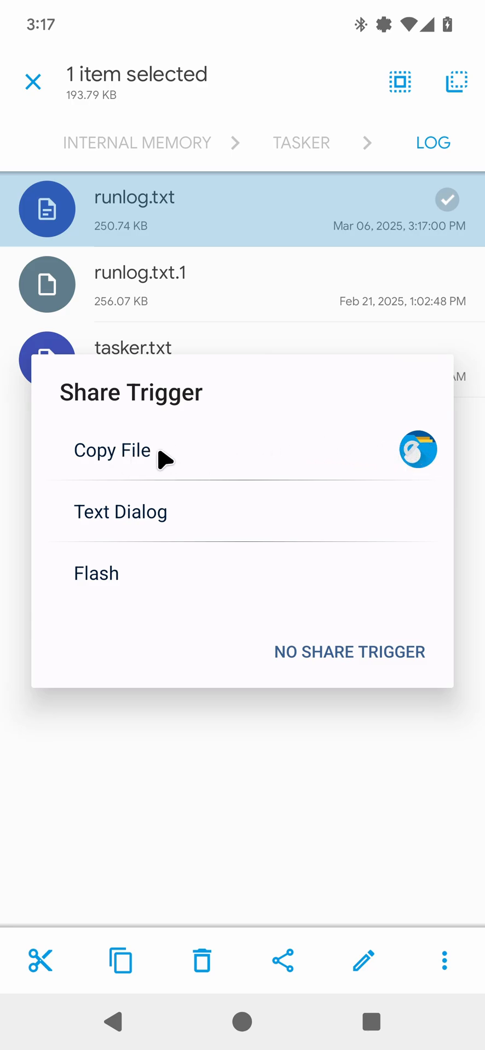
pyautogui.moveTo(130, 461)
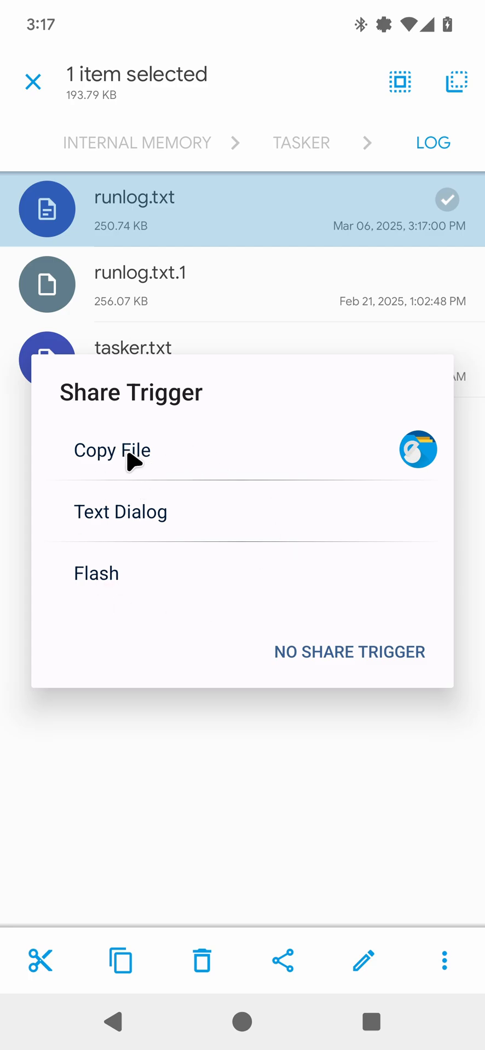
pyautogui.click(112, 450)
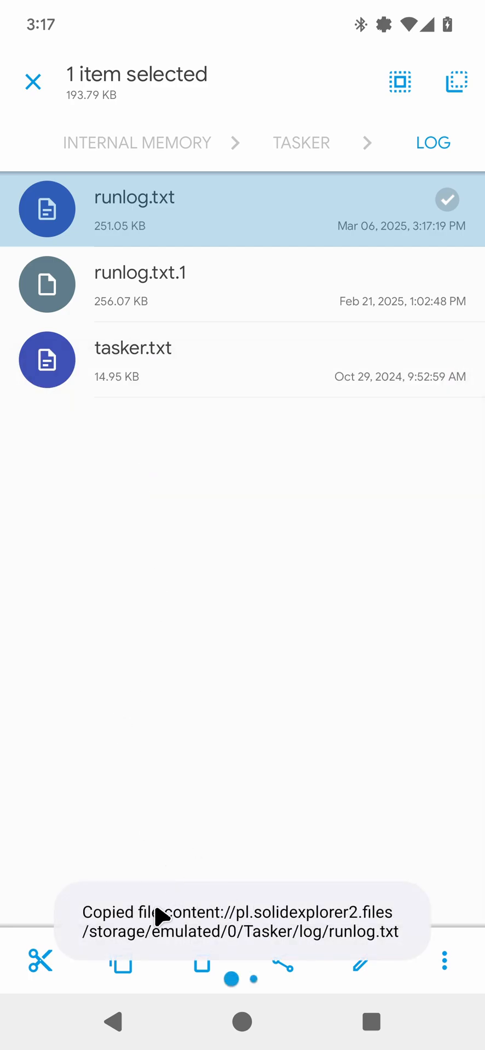
pyautogui.moveTo(221, 943)
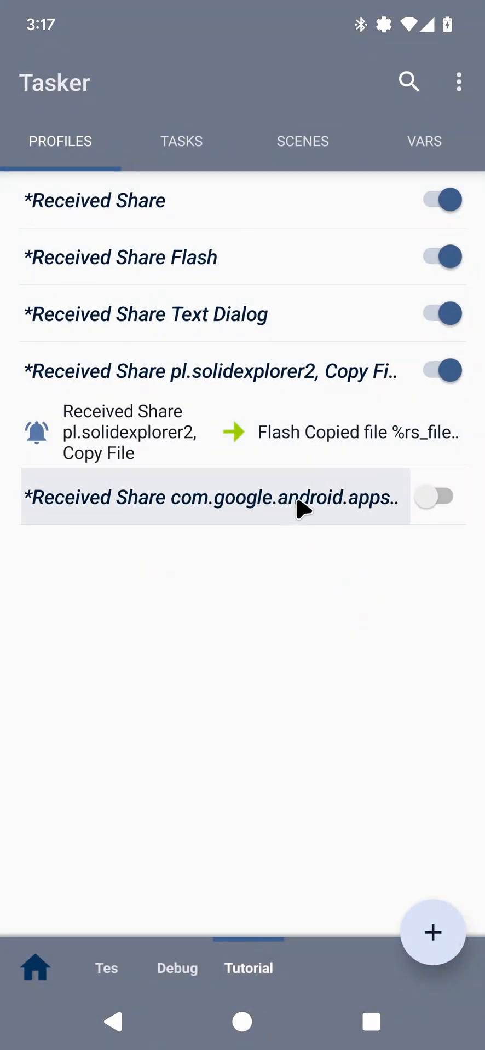
# Enable the messaging app's Received Share profile and expand its Flash and Say WaveNet tasks.
pyautogui.click(434, 496)
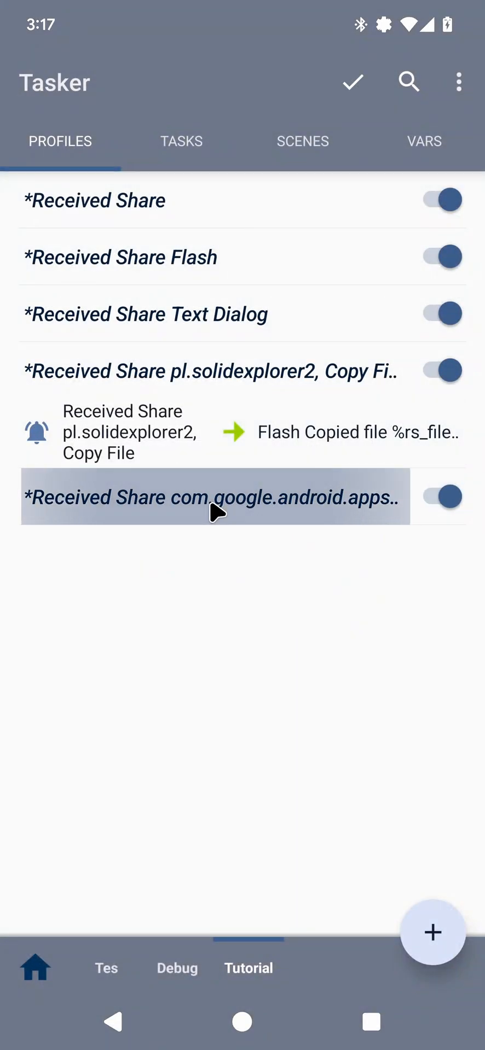
pyautogui.click(215, 496)
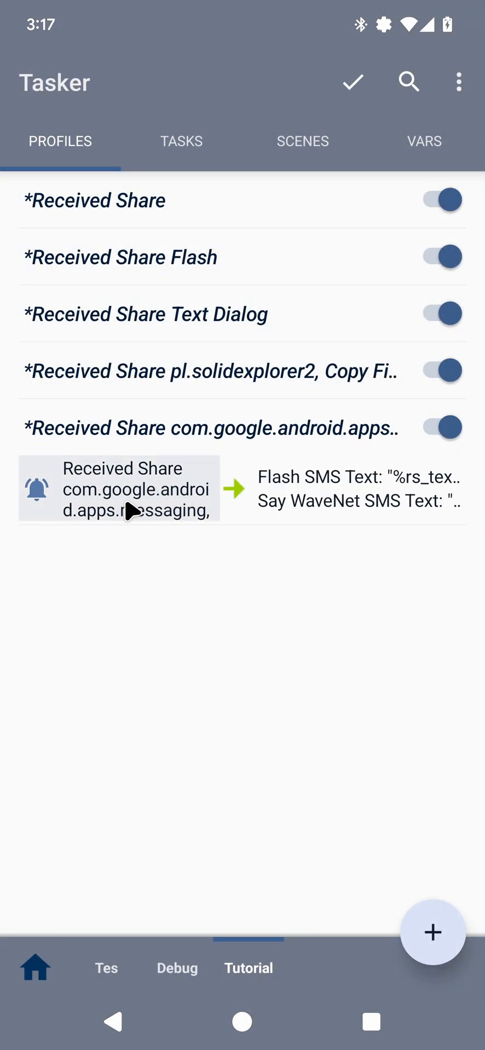
pyautogui.moveTo(163, 644)
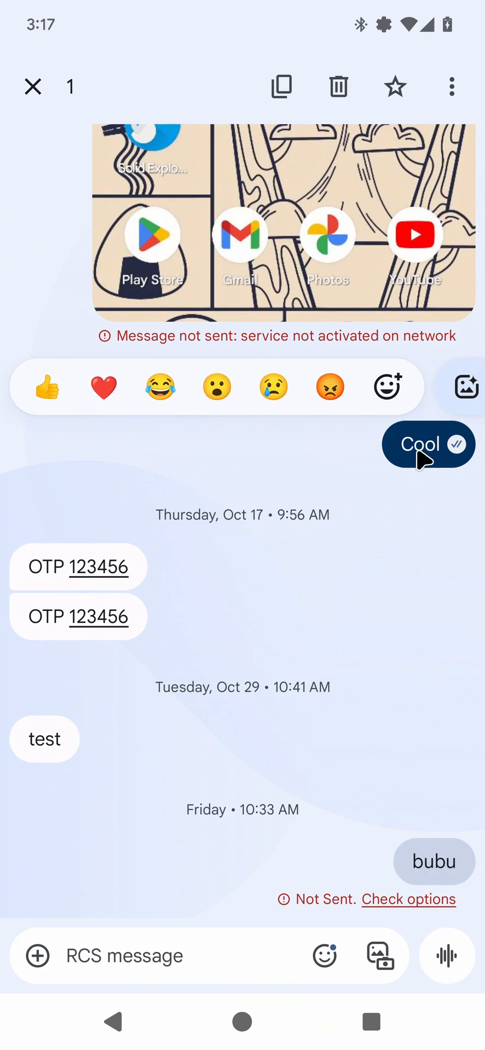
# Share the 'Cool' message to Tasker's Receive Share target, then return to the home screen.
pyautogui.click(451, 86)
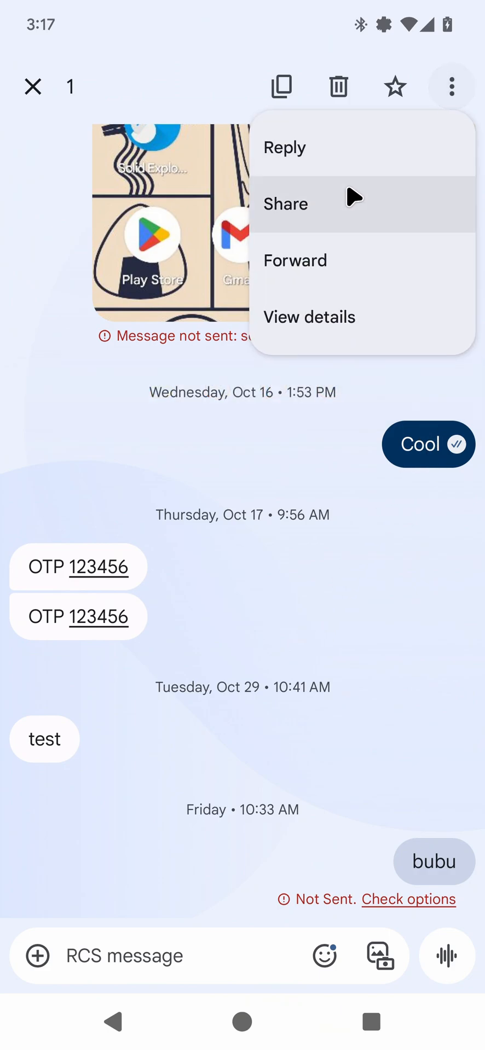
pyautogui.click(286, 203)
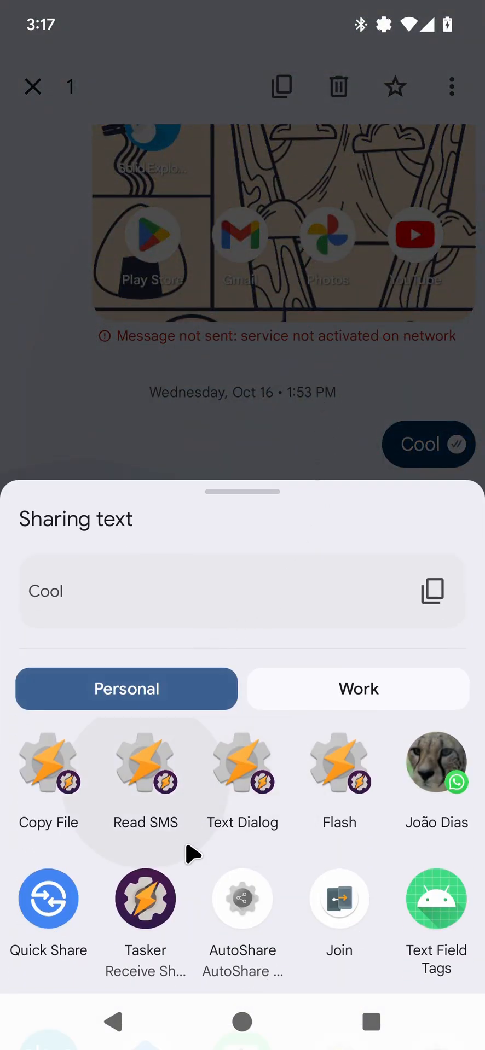
pyautogui.click(146, 897)
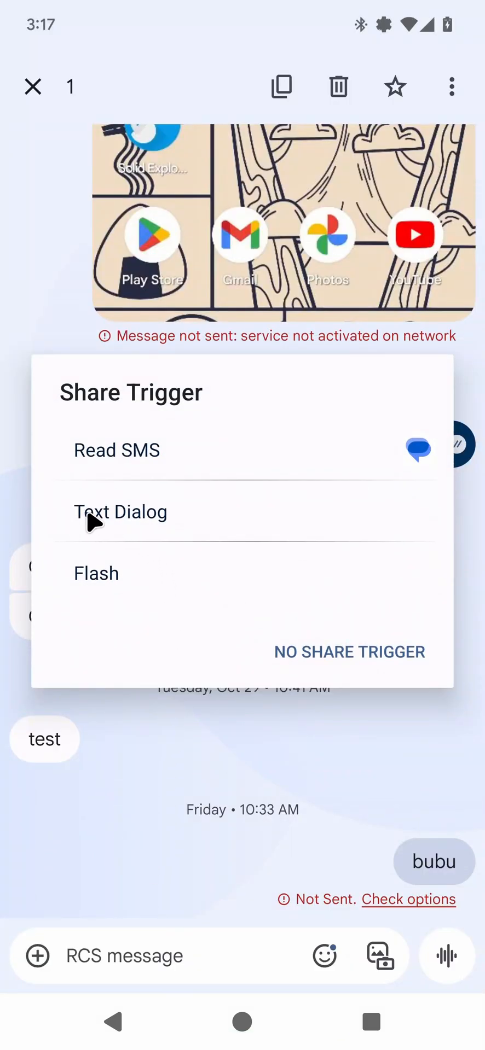
pyautogui.moveTo(158, 471)
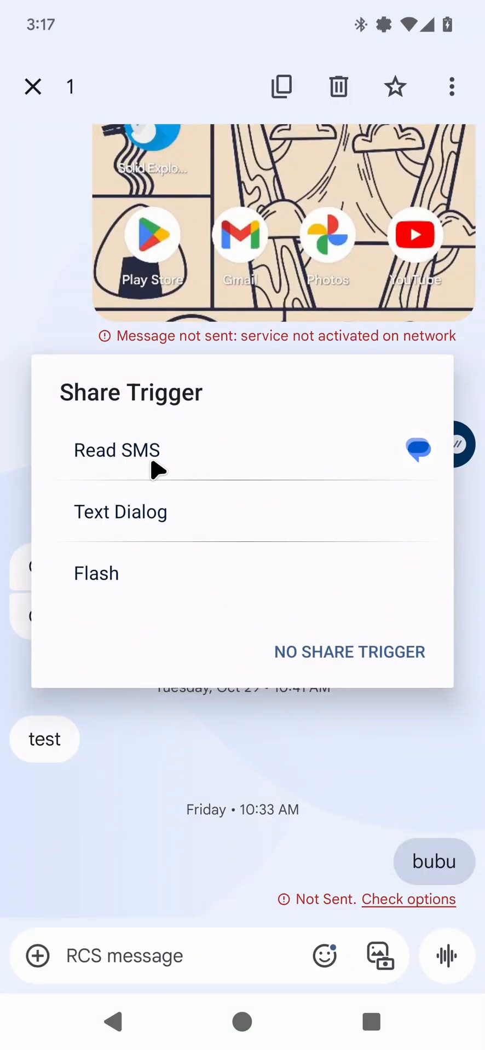
pyautogui.moveTo(128, 476)
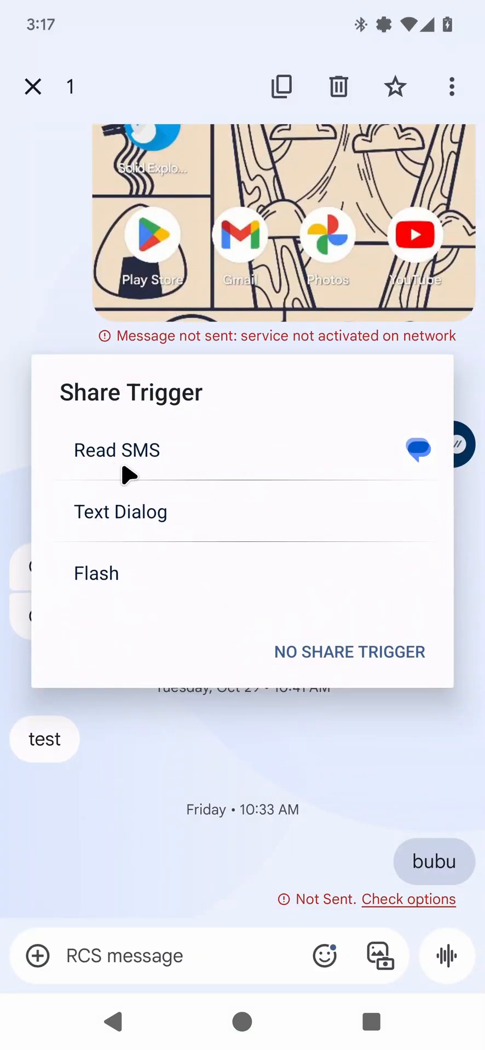
pyautogui.moveTo(194, 469)
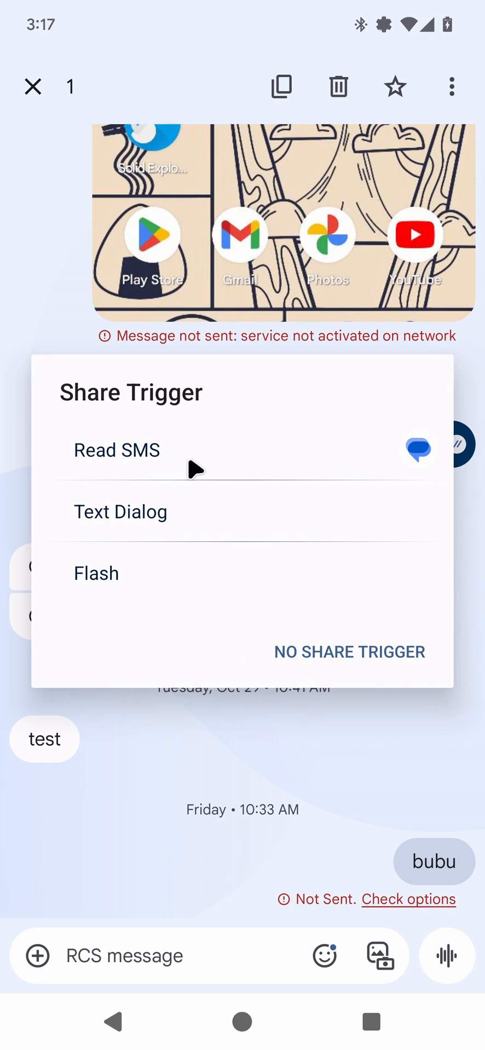
pyautogui.moveTo(133, 474)
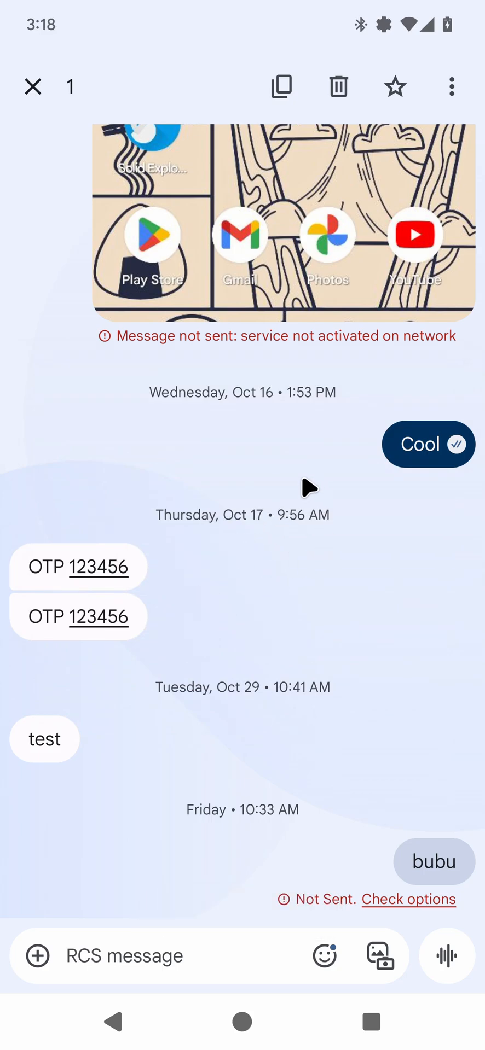
pyautogui.moveTo(269, 523)
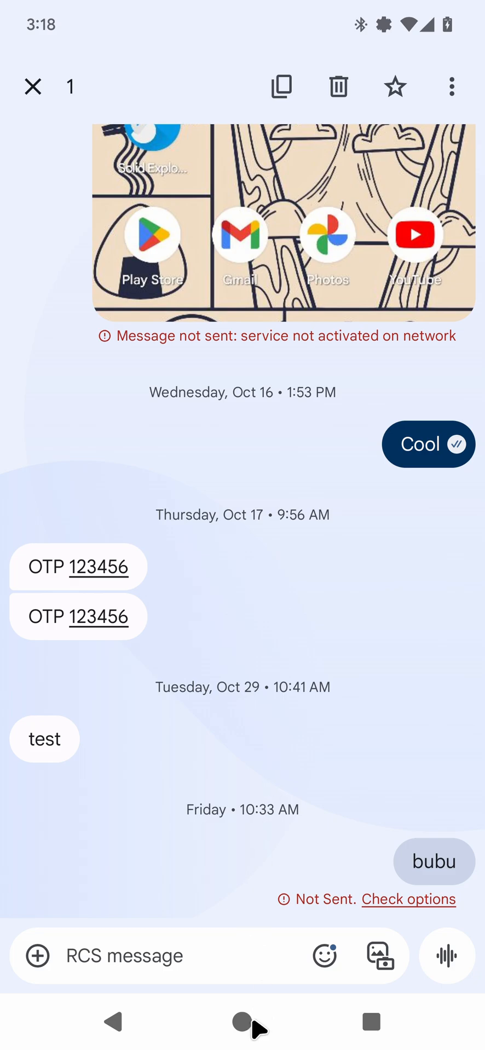
pyautogui.click(242, 1022)
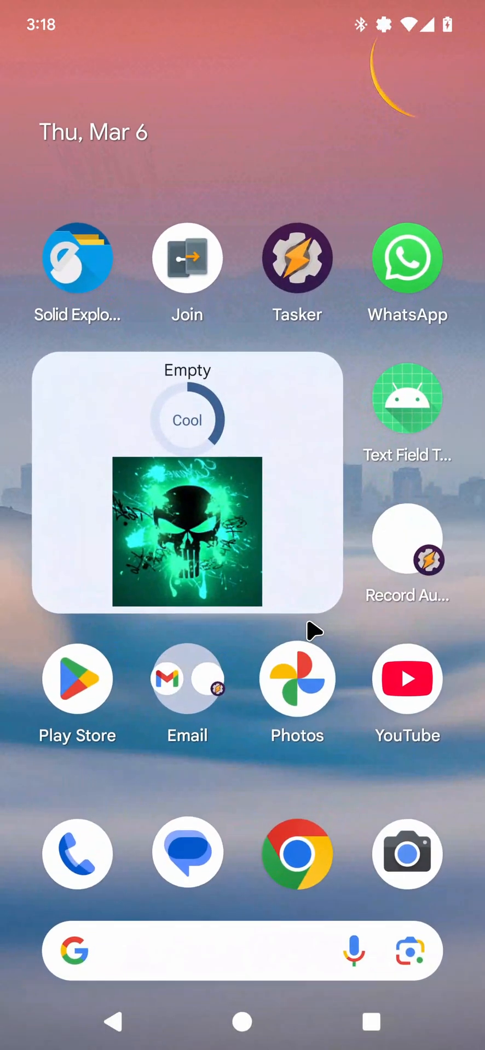
# Leave Tasker for the Messages conversation and begin sharing the 'Cool' message again.
pyautogui.click(295, 257)
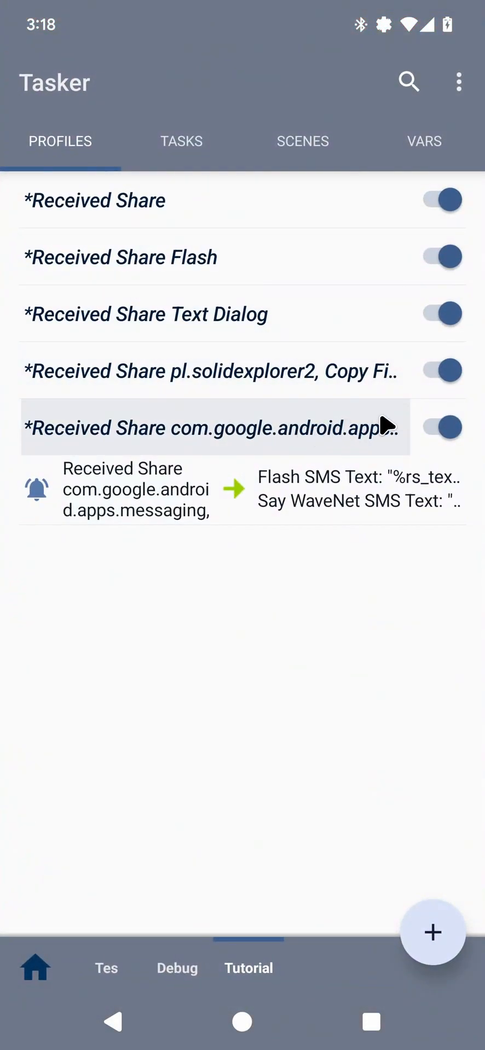
pyautogui.click(438, 428)
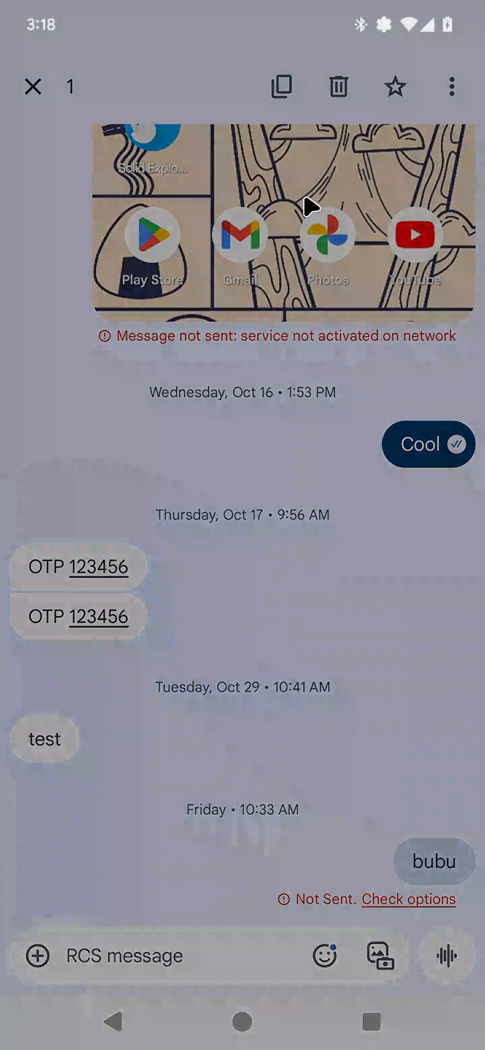
pyautogui.click(280, 87)
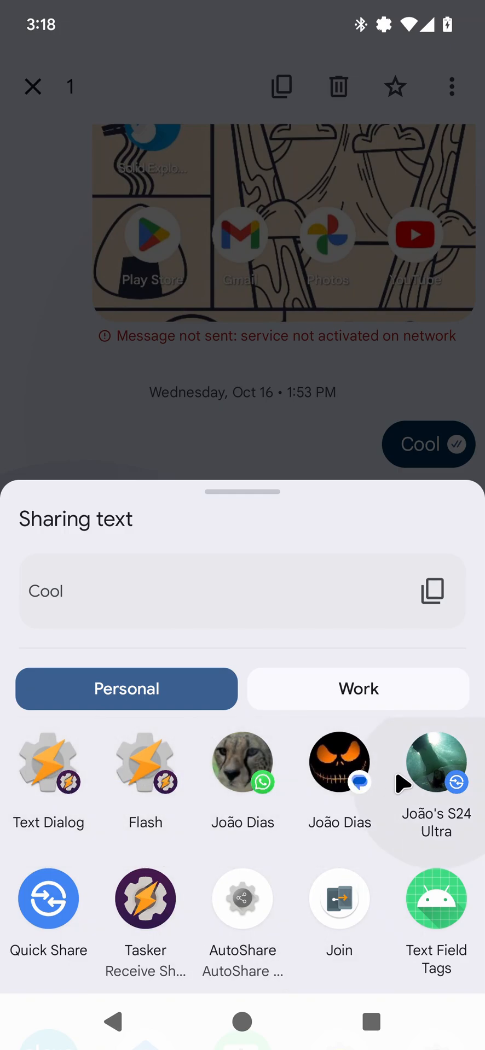
pyautogui.moveTo(47, 780)
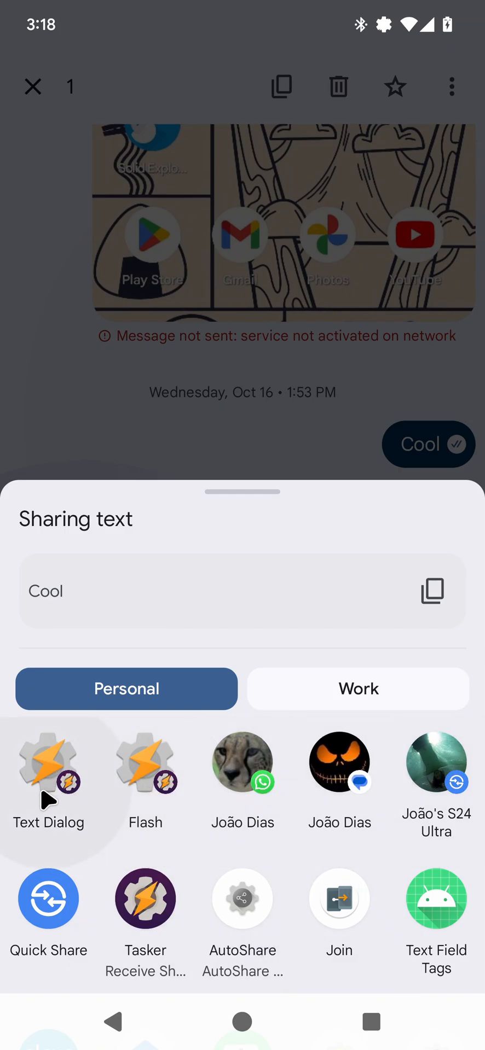
pyautogui.moveTo(146, 762)
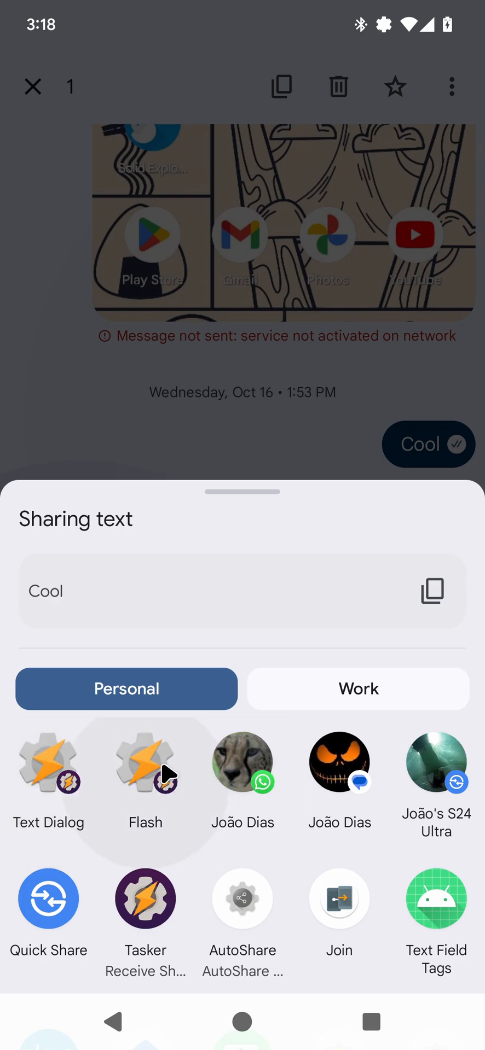
pyautogui.moveTo(57, 770)
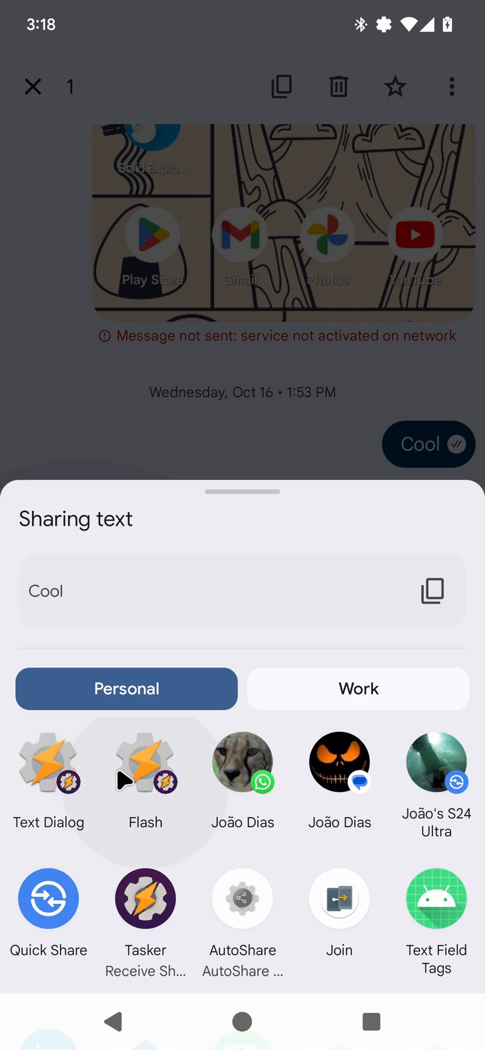
pyautogui.moveTo(145, 898)
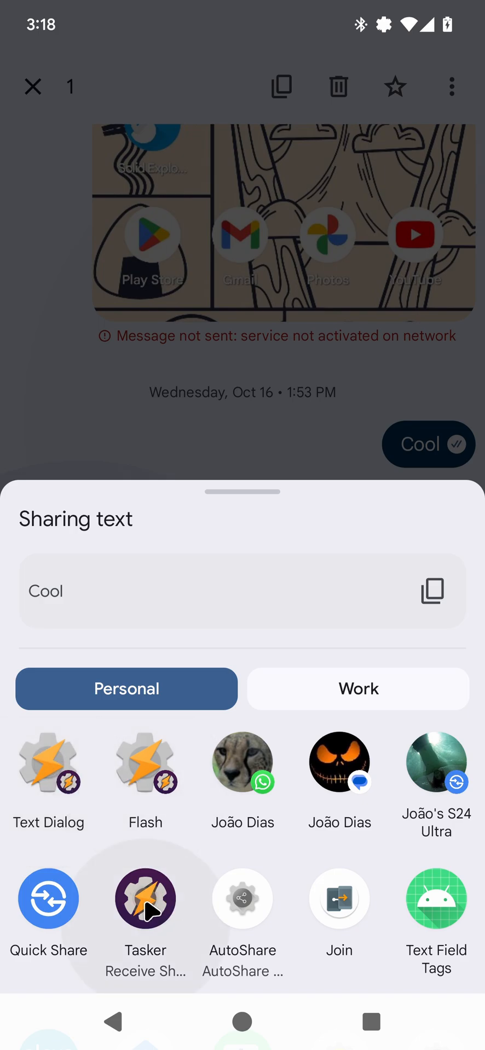
pyautogui.moveTo(49, 762)
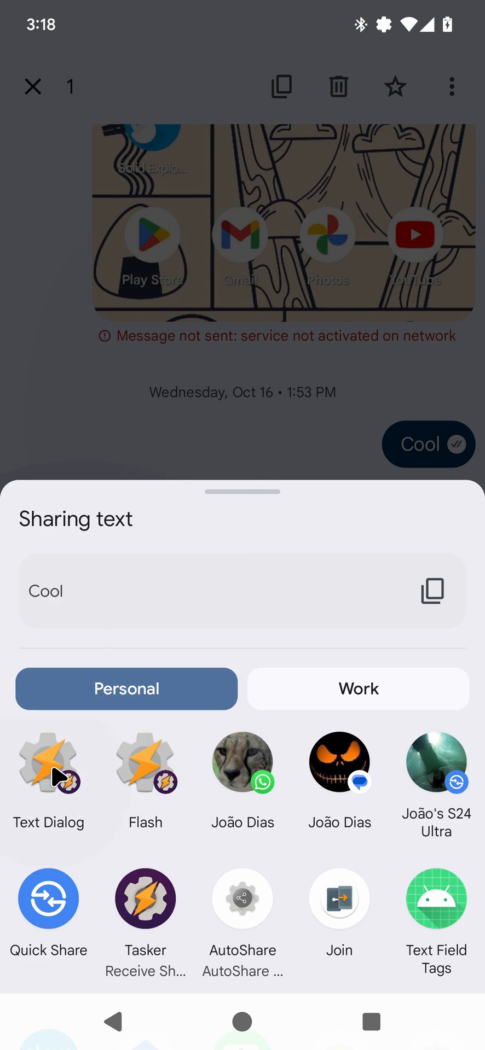
pyautogui.press('Back')
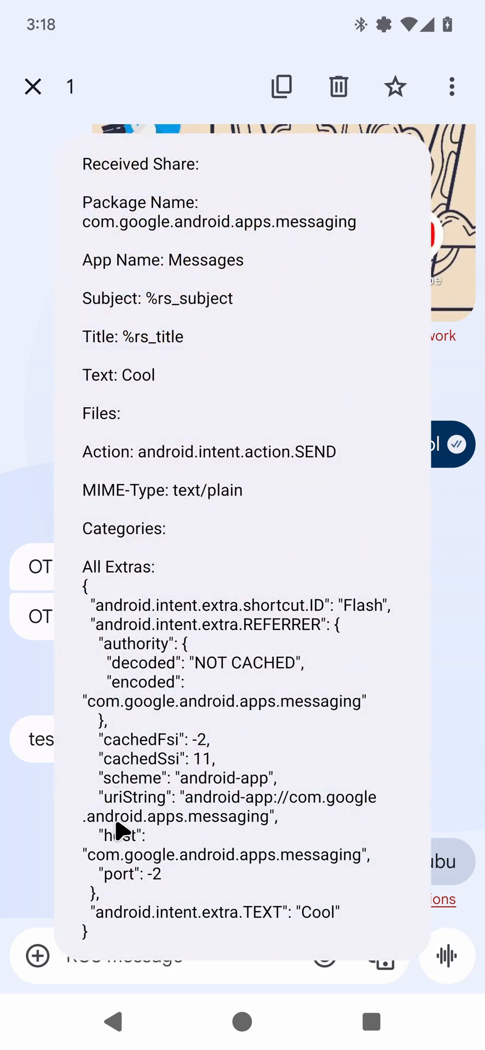
pyautogui.moveTo(174, 636)
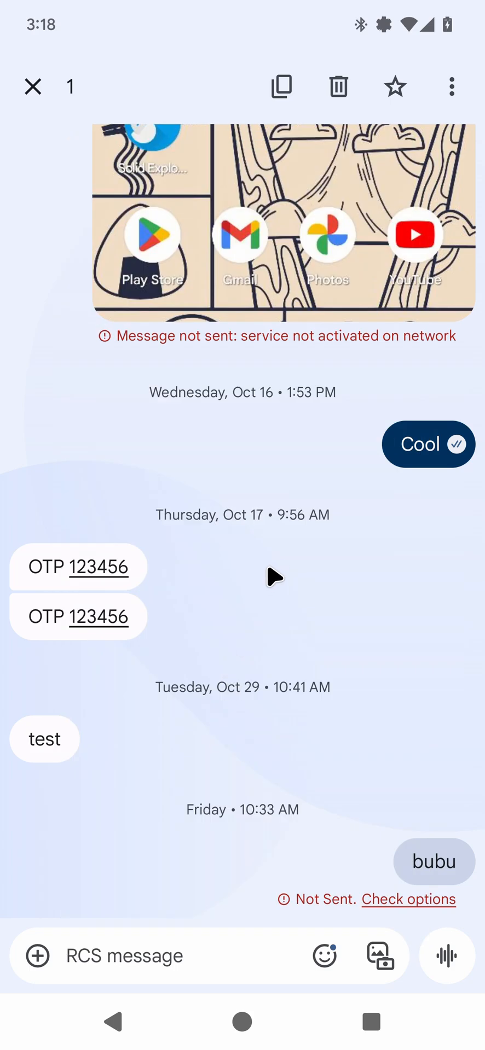
pyautogui.moveTo(327, 662)
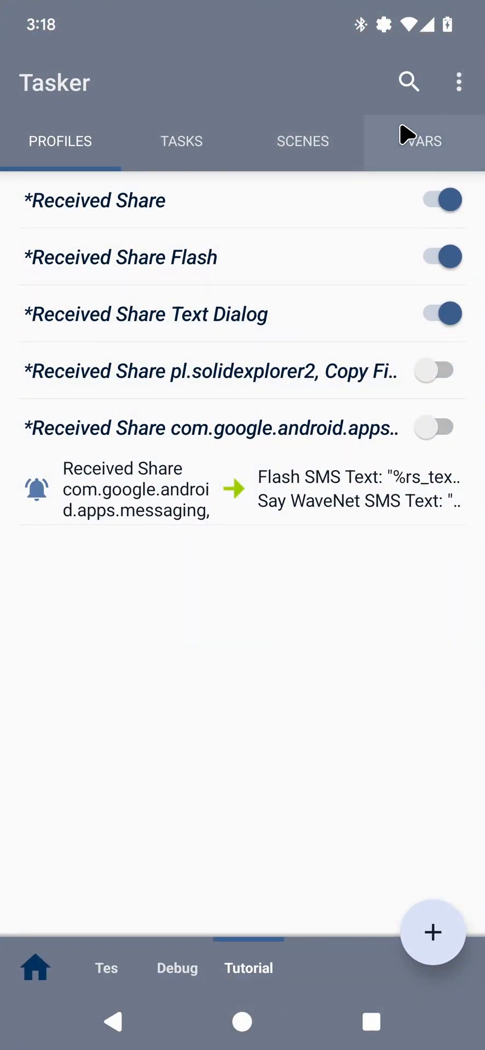
# In Tasker Preferences' Action settings, turn off Direct Share Targets Enabled.
pyautogui.click(459, 81)
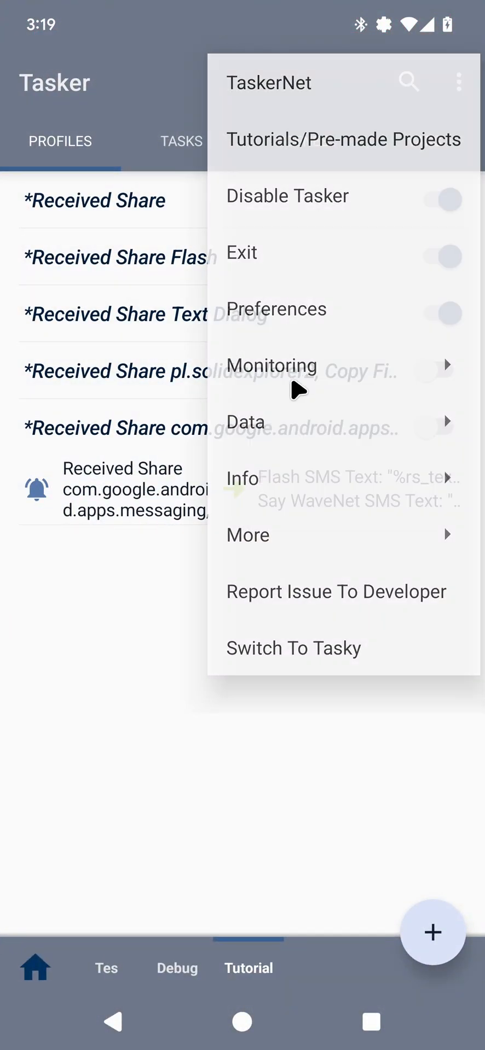
pyautogui.click(277, 309)
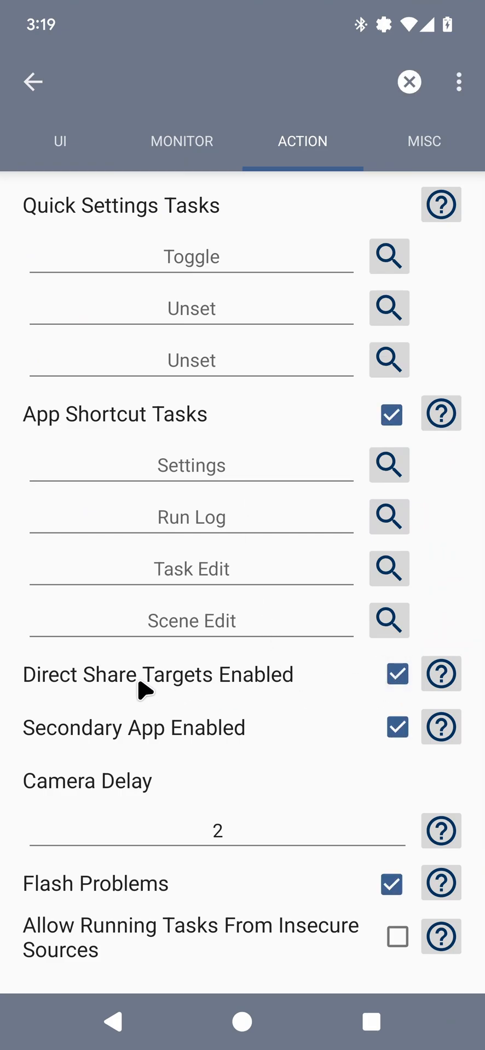
pyautogui.click(396, 674)
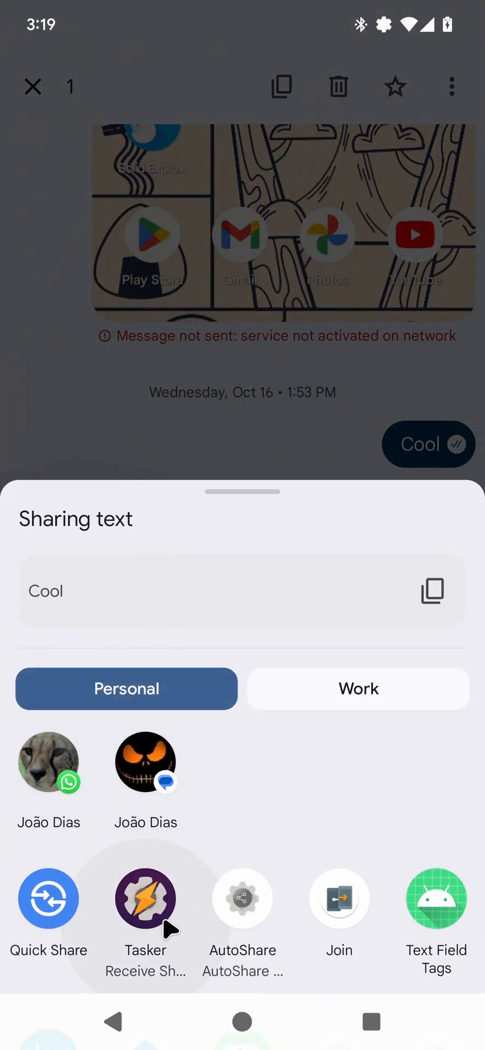
pyautogui.click(145, 899)
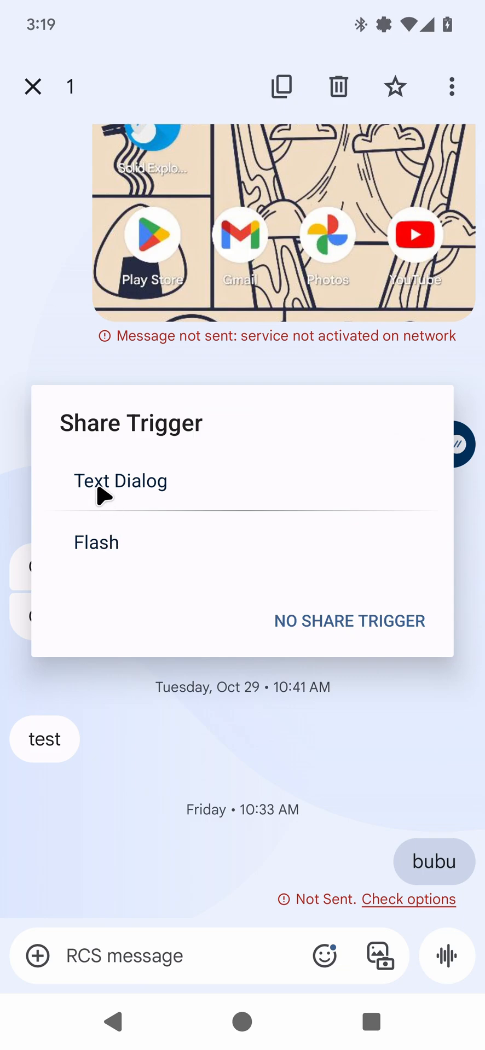
pyautogui.moveTo(110, 576)
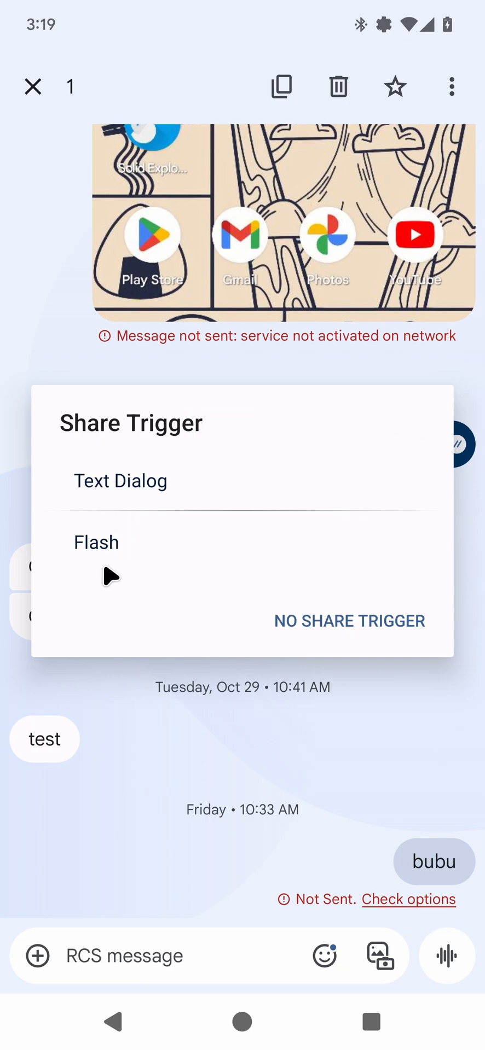
pyautogui.click(121, 480)
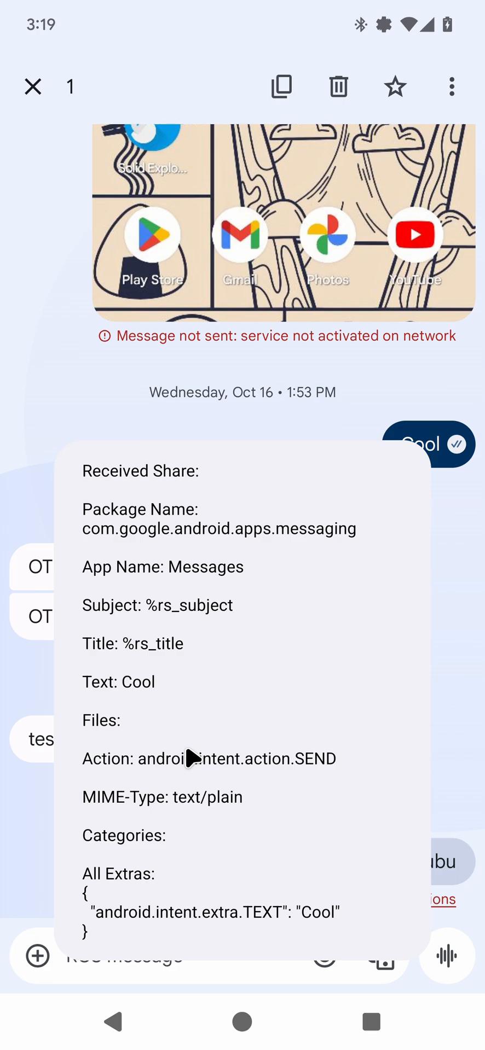
pyautogui.moveTo(211, 766)
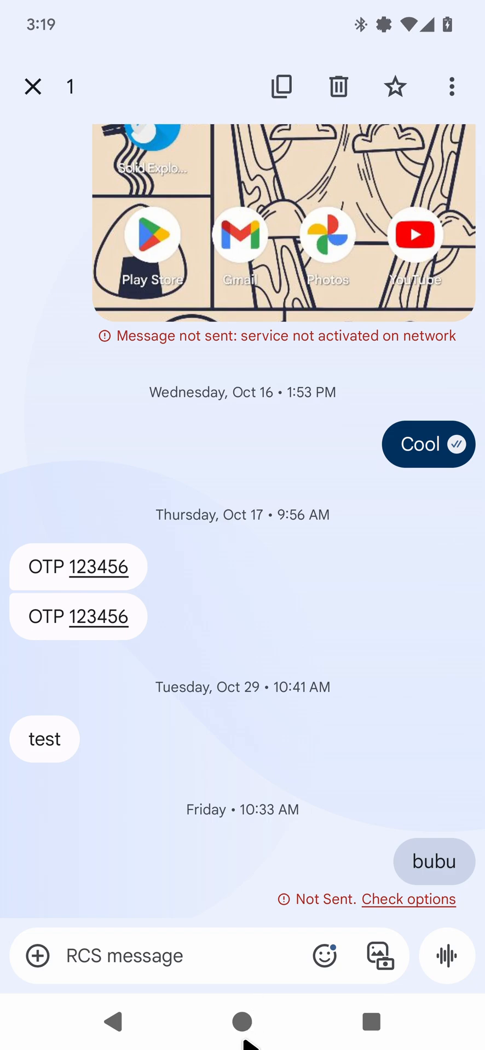
# Leave Messages and return to the launcher home screen.
pyautogui.click(241, 1022)
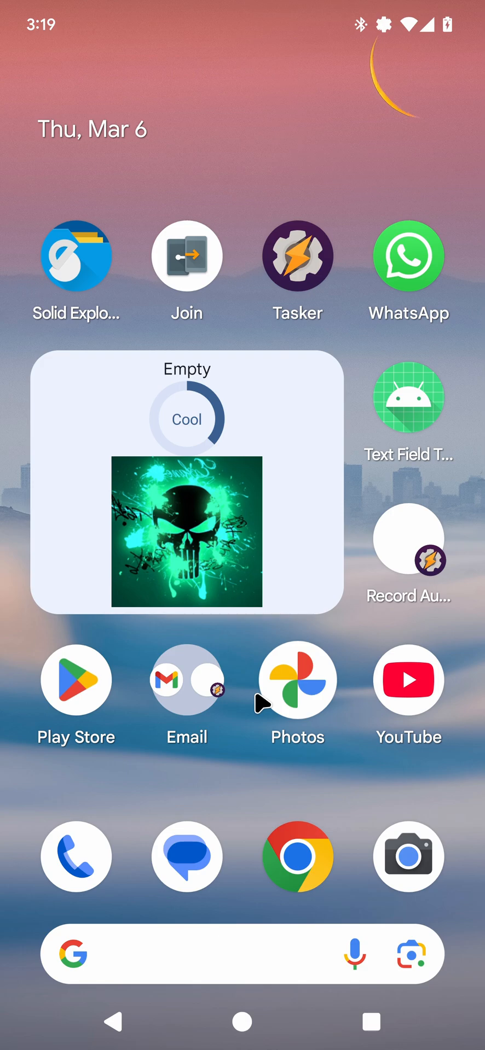
pyautogui.moveTo(312, 451)
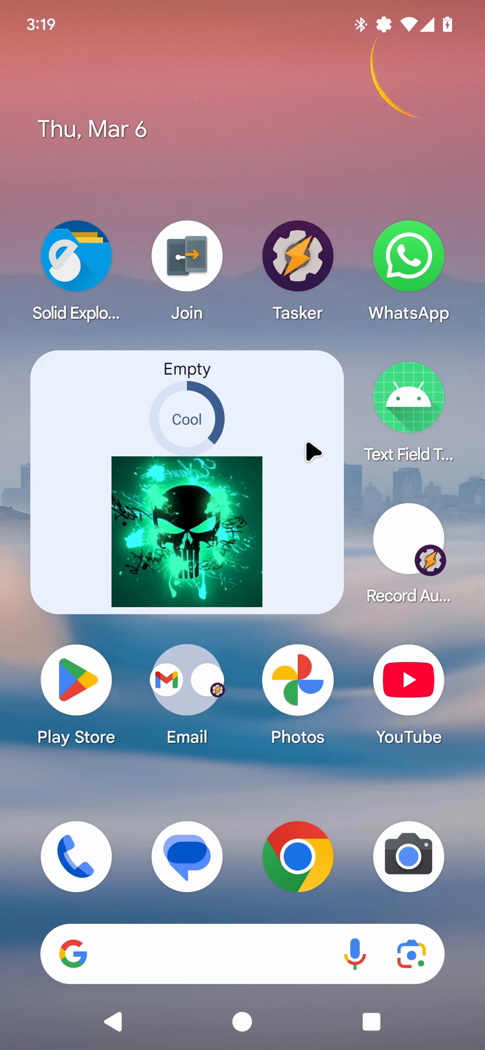
pyautogui.moveTo(306, 378)
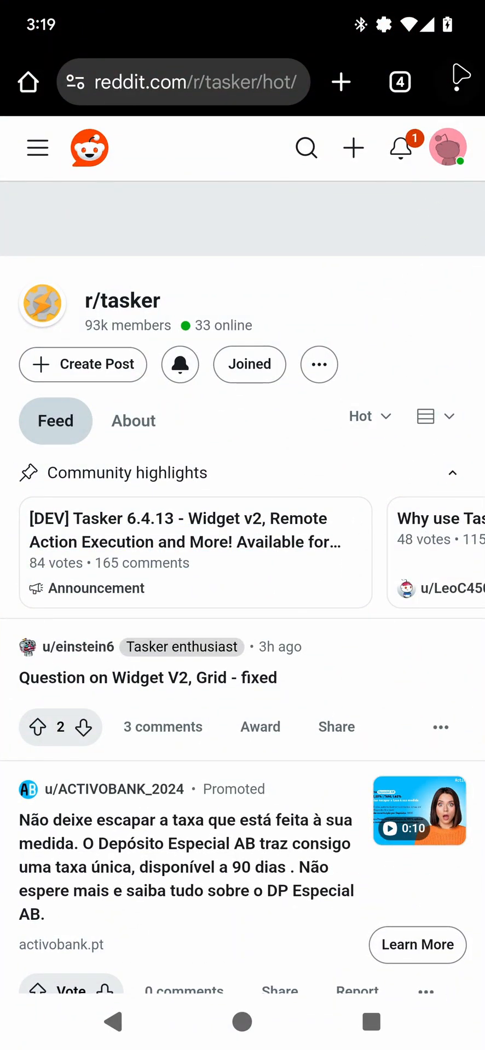
pyautogui.moveTo(267, 588)
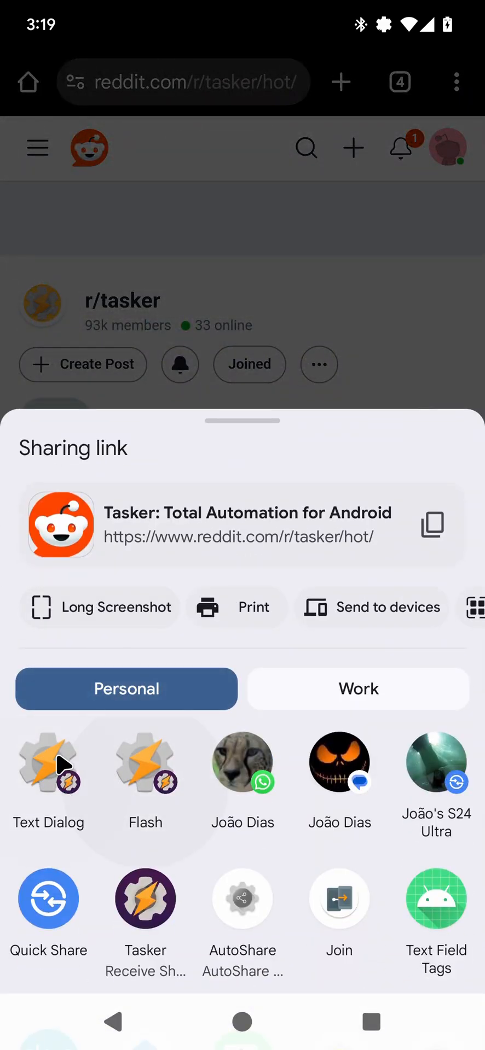
pyautogui.moveTo(177, 870)
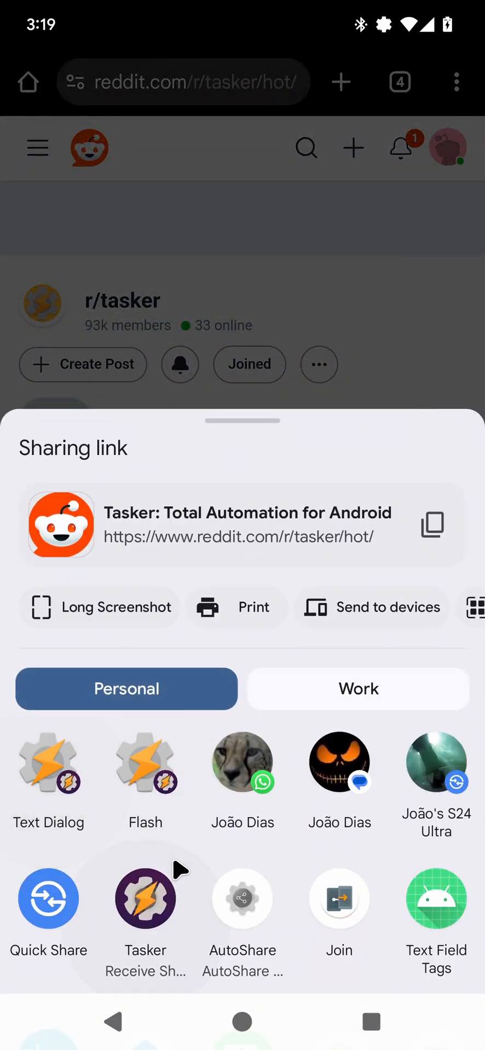